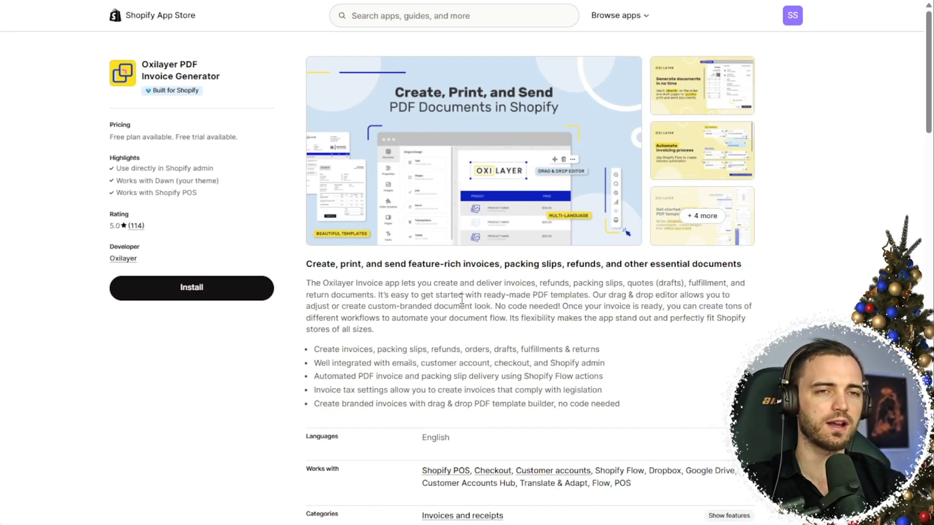
Work through the Toolmania checkout page for the Ski Wax order.
{"action": "scroll", "scroll_direction": "down", "scroll_amount": 3}
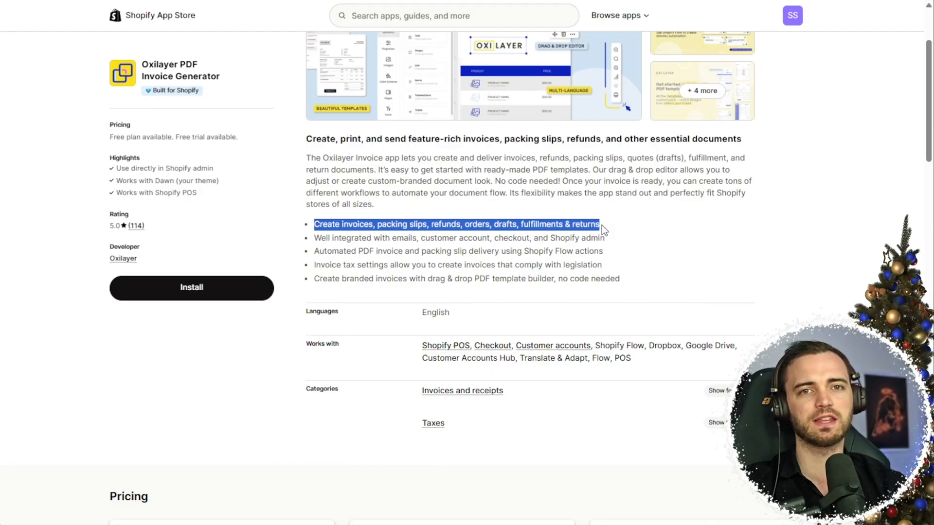
{"action": "left_click", "coordinate": [457, 223]}
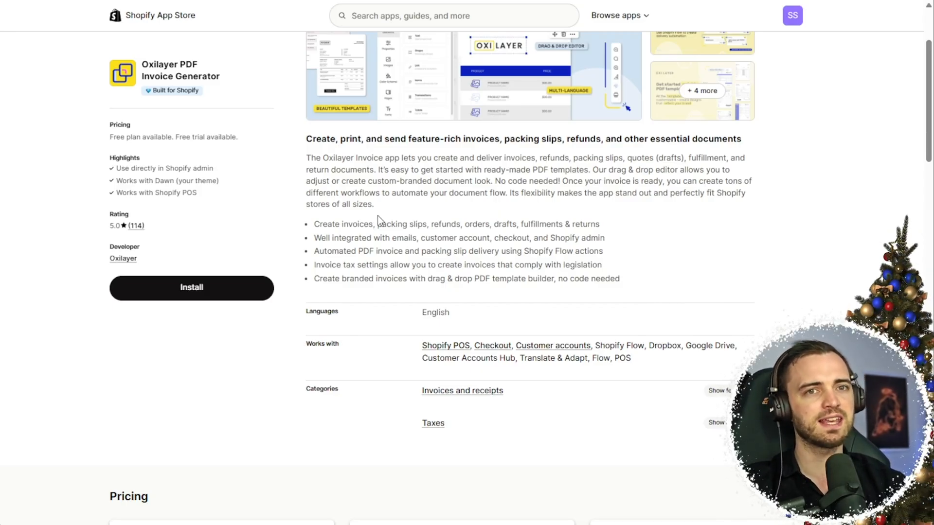
{"action": "scroll", "scroll_direction": "down", "scroll_amount": 3}
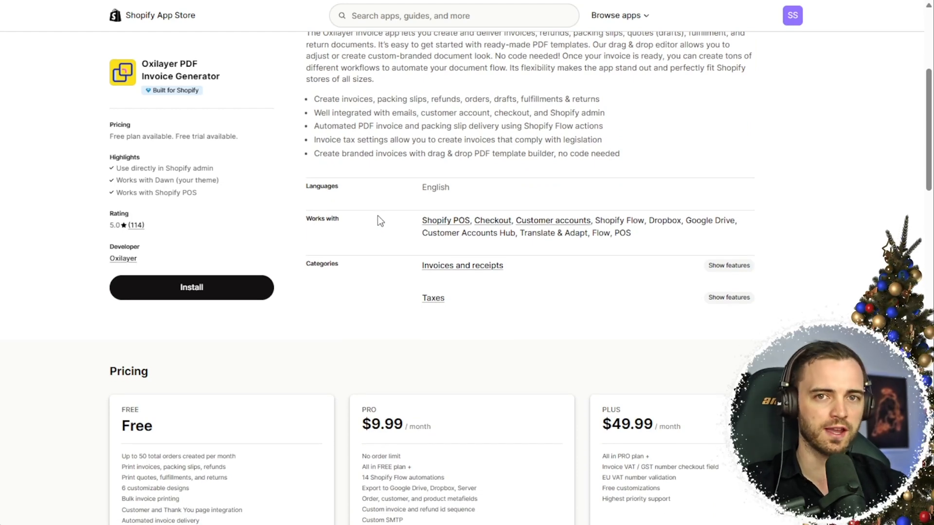
{"action": "scroll", "scroll_direction": "down", "scroll_amount": 3}
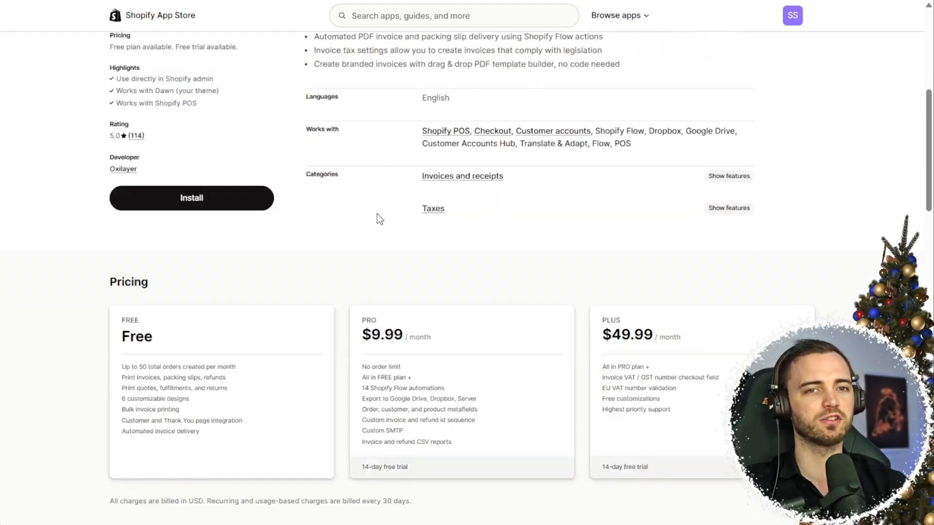
{"action": "scroll", "scroll_direction": "down", "scroll_amount": 3}
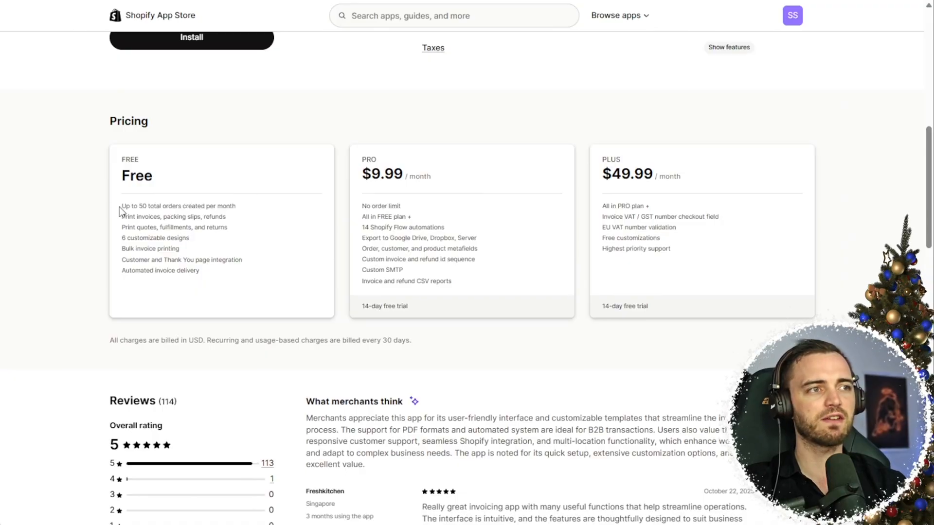
{"action": "double_click", "coordinate": [178, 205]}
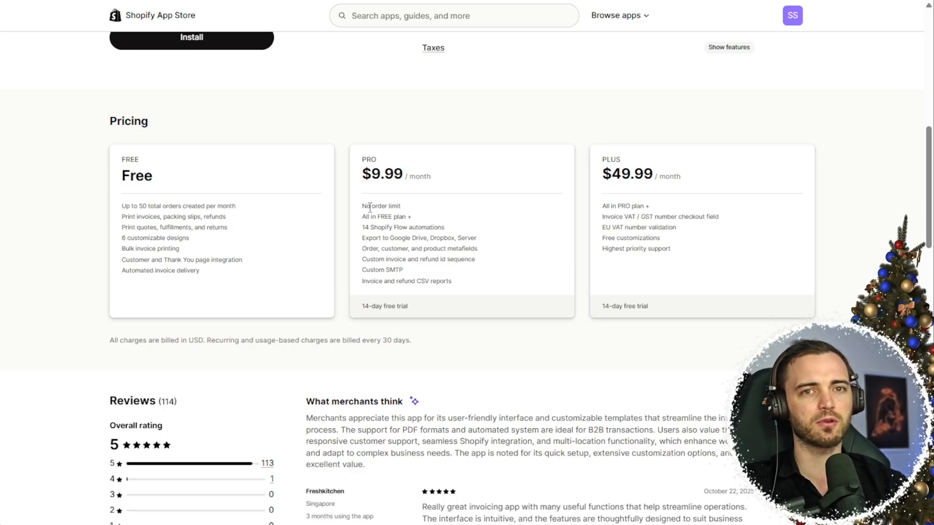
{"action": "mouse_move", "coordinate": [422, 212]}
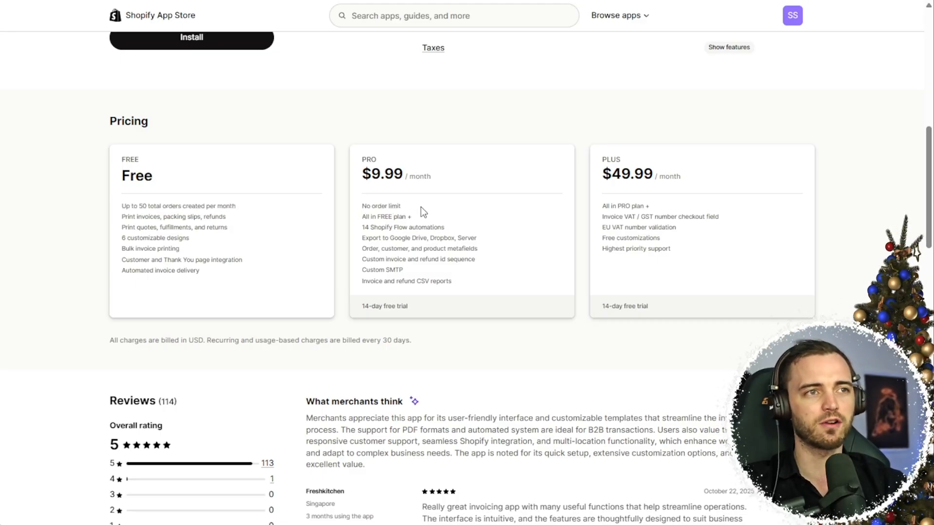
Place the Ski Wax order with Pay now and view the Download invoice confirmation.
{"action": "scroll", "scroll_direction": "up", "scroll_amount": 3}
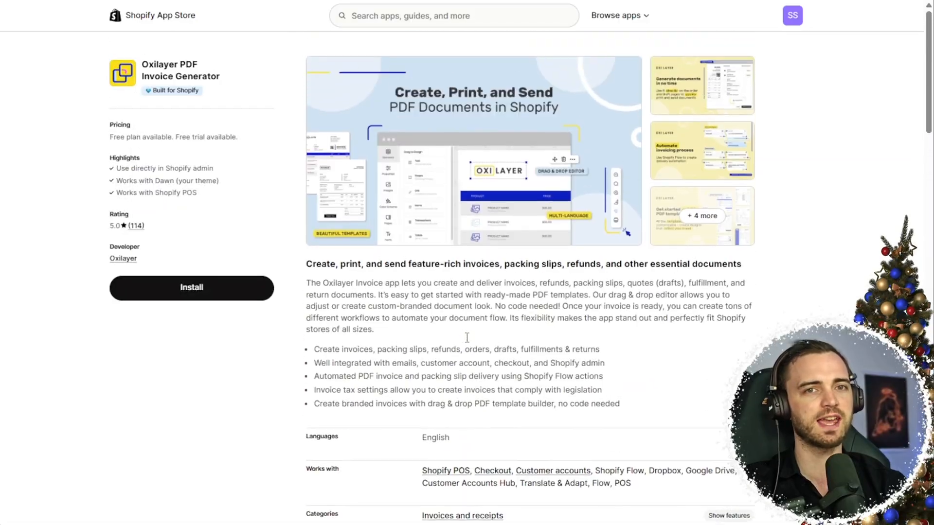
{"action": "mouse_move", "coordinate": [466, 339]}
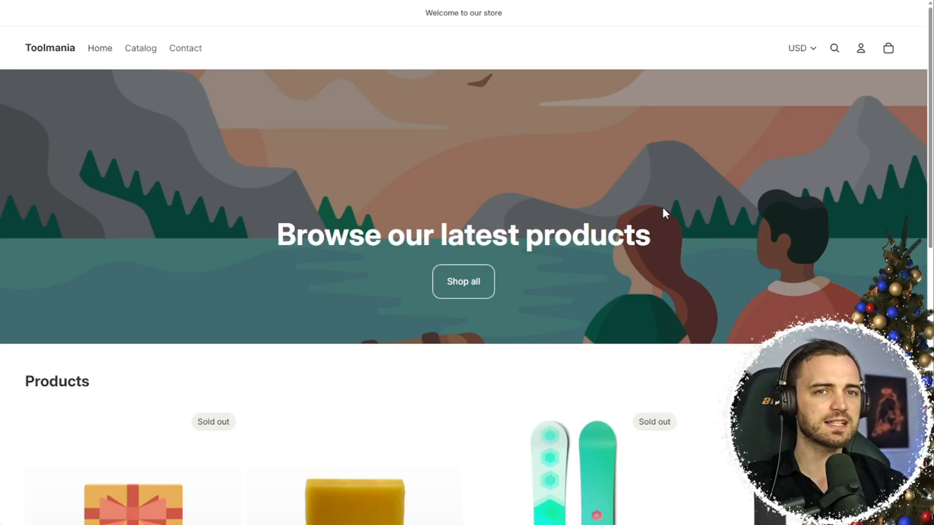
{"action": "scroll", "scroll_direction": "down", "scroll_amount": 3}
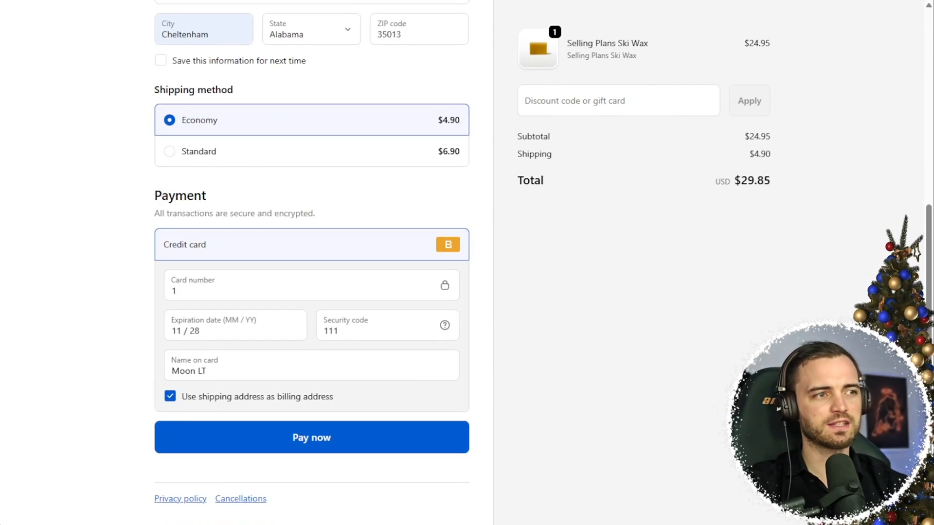
{"action": "left_click", "coordinate": [311, 437]}
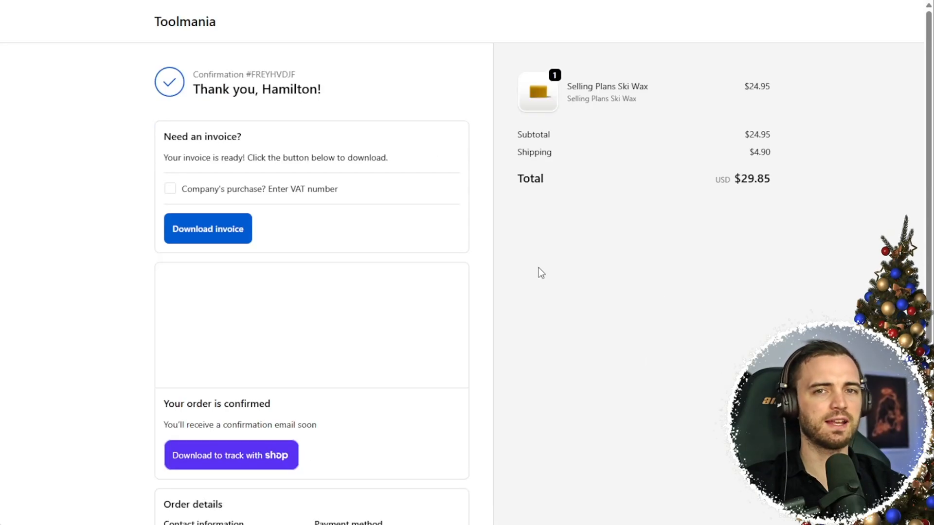
{"action": "scroll", "scroll_direction": "down", "scroll_amount": 3}
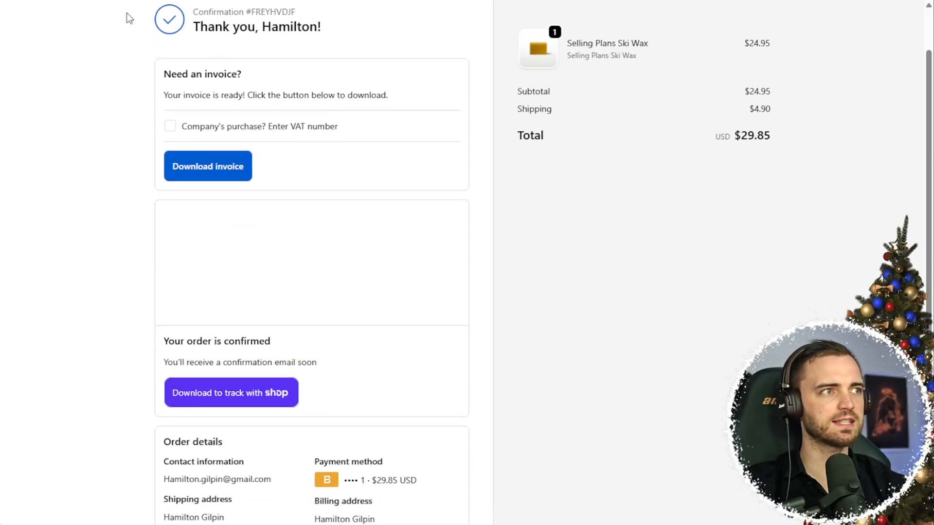
{"action": "mouse_move", "coordinate": [433, 231]}
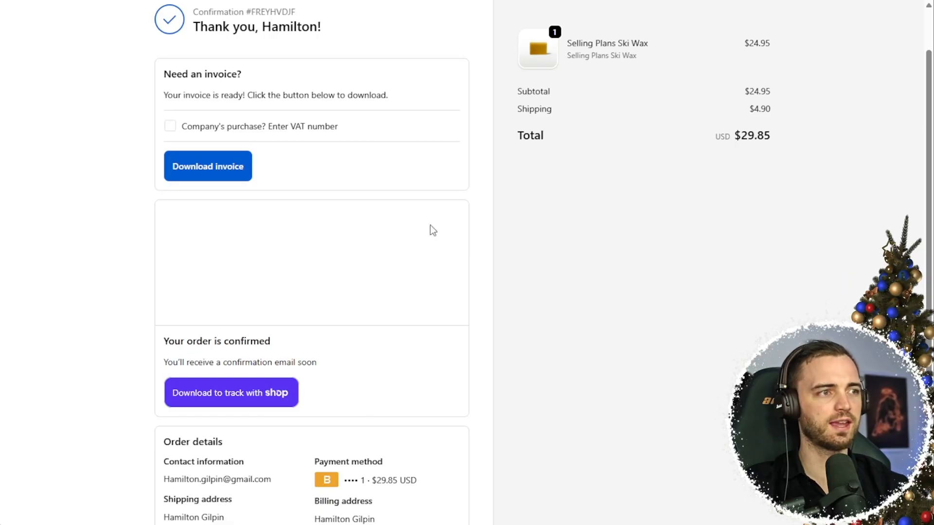
{"action": "scroll", "scroll_direction": "up", "scroll_amount": 3}
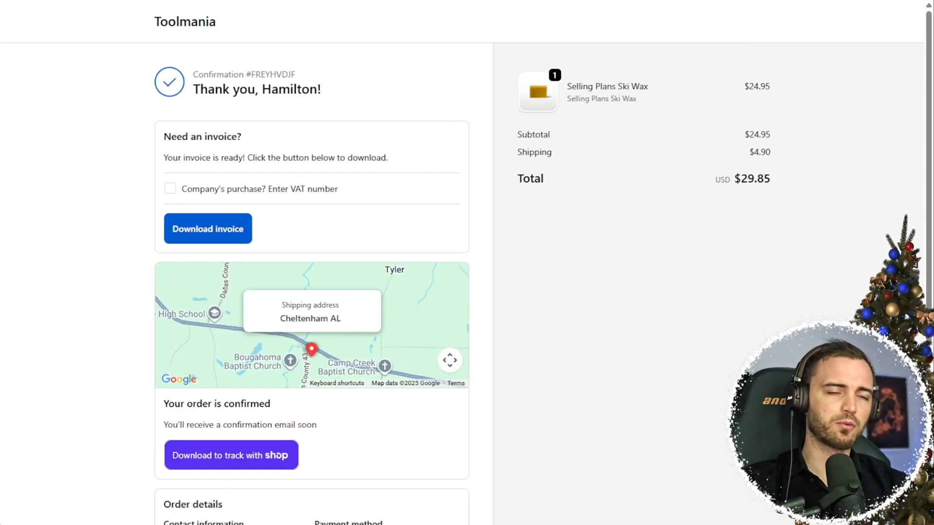
{"action": "left_click", "coordinate": [207, 229]}
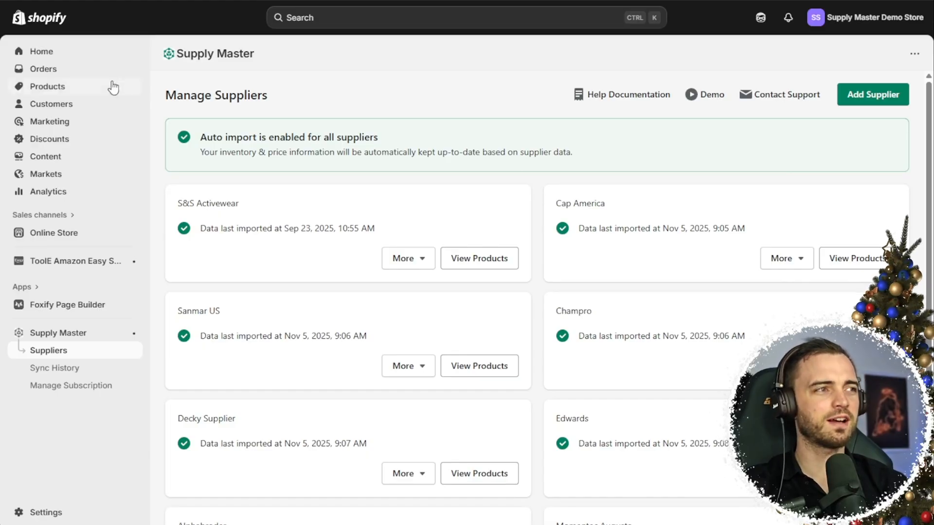
{"action": "mouse_move", "coordinate": [67, 337]}
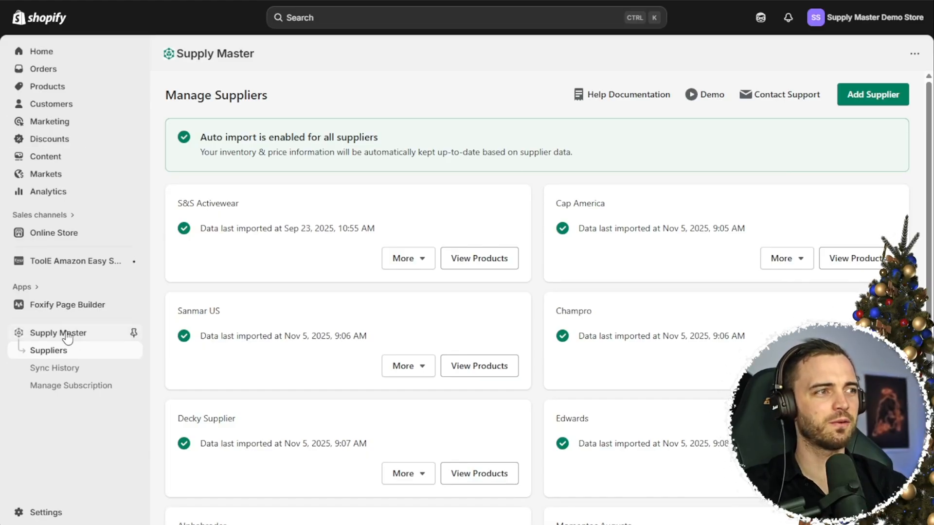
{"action": "mouse_move", "coordinate": [66, 261]}
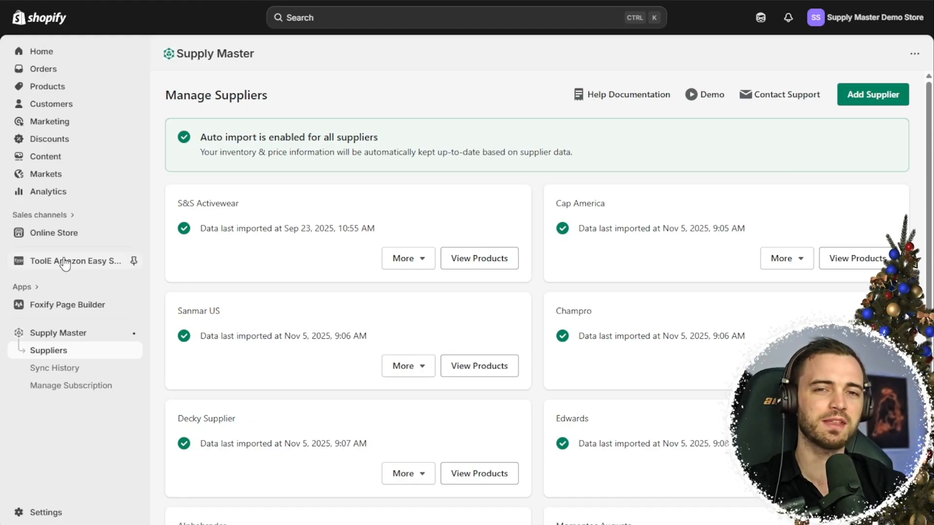
{"action": "mouse_move", "coordinate": [259, 175]}
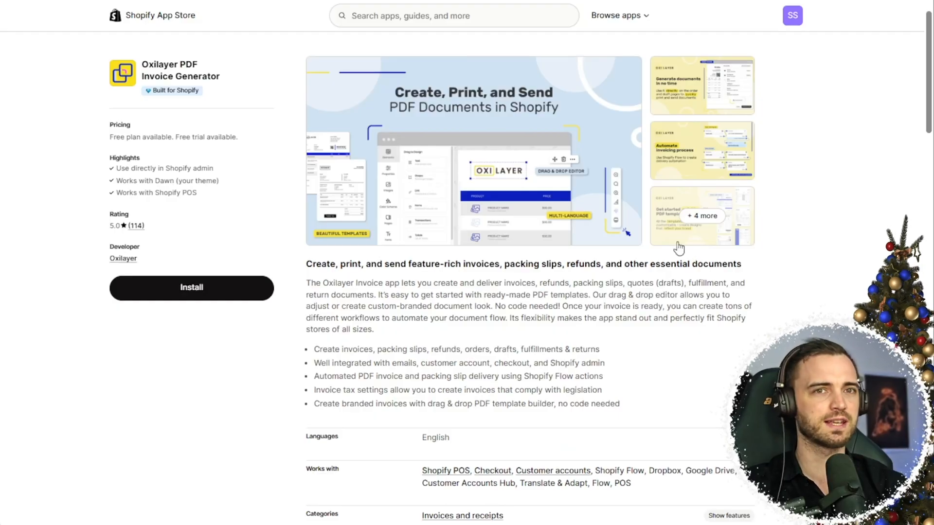
{"action": "mouse_move", "coordinate": [642, 305]}
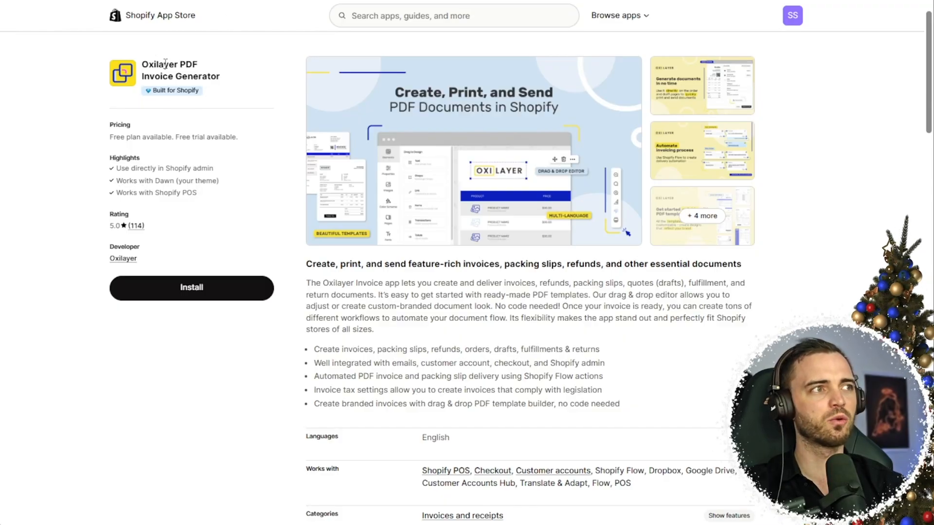
Search the App Store for 'oxilayer' and browse the PDF Invoice Generator listing.
{"action": "double_click", "coordinate": [168, 65]}
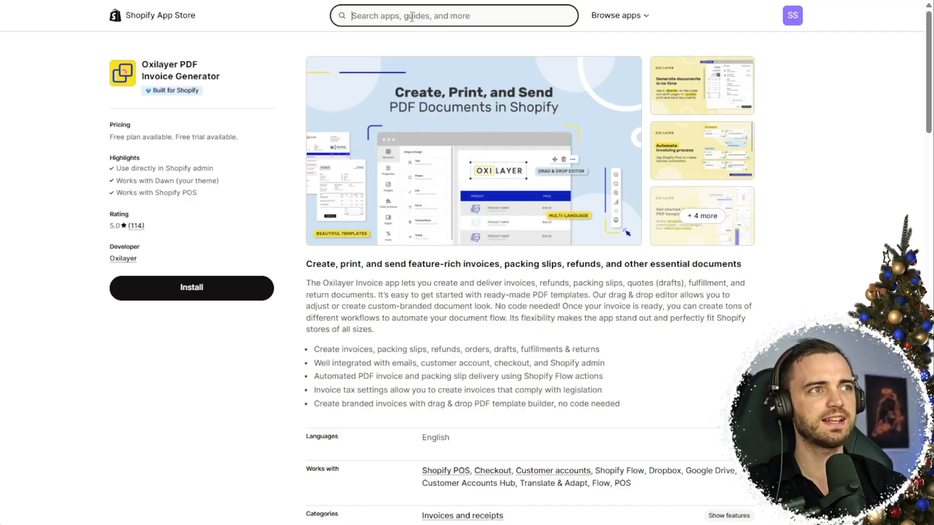
{"action": "type", "text": "d"}
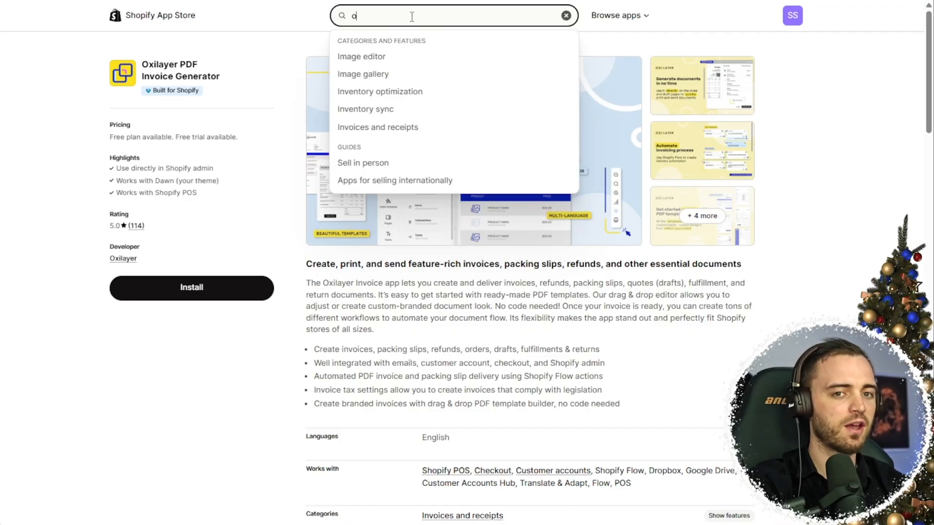
{"action": "type", "text": "xilayer"}
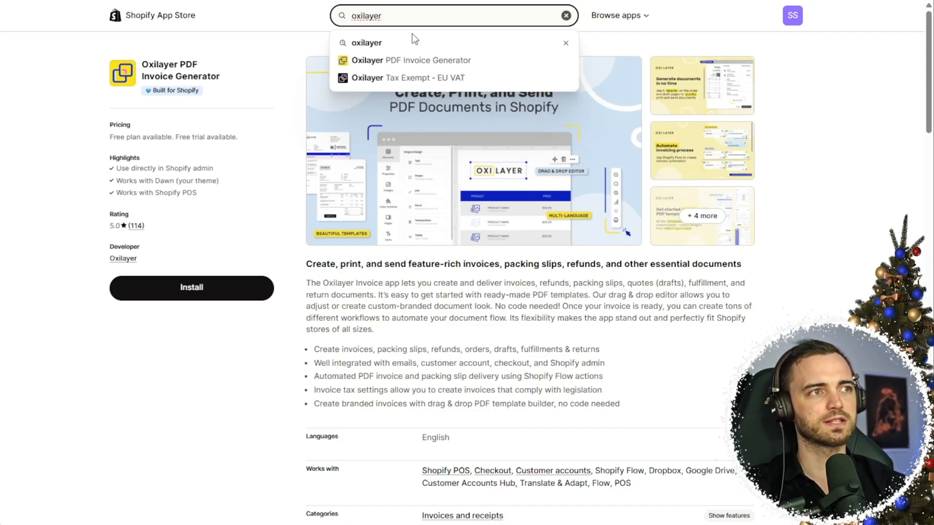
{"action": "mouse_move", "coordinate": [541, 295]}
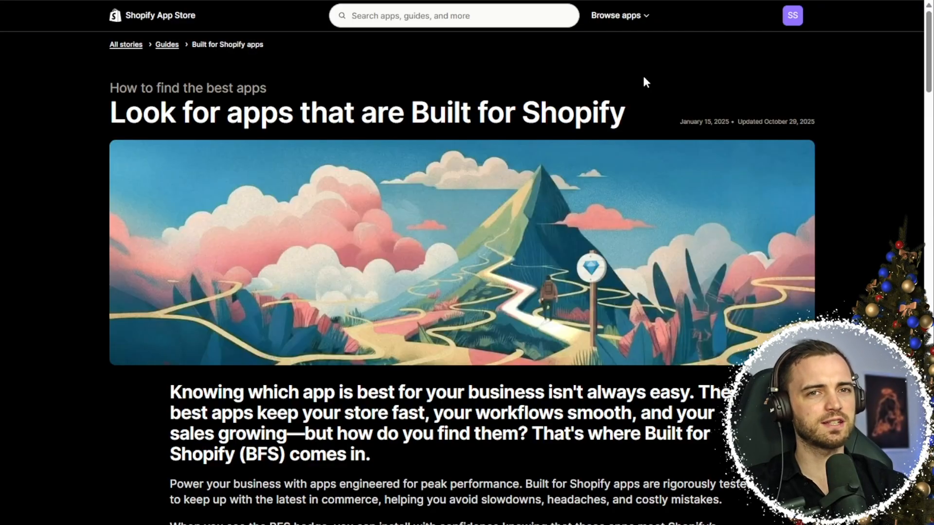
{"action": "scroll", "scroll_direction": "down", "scroll_amount": 3}
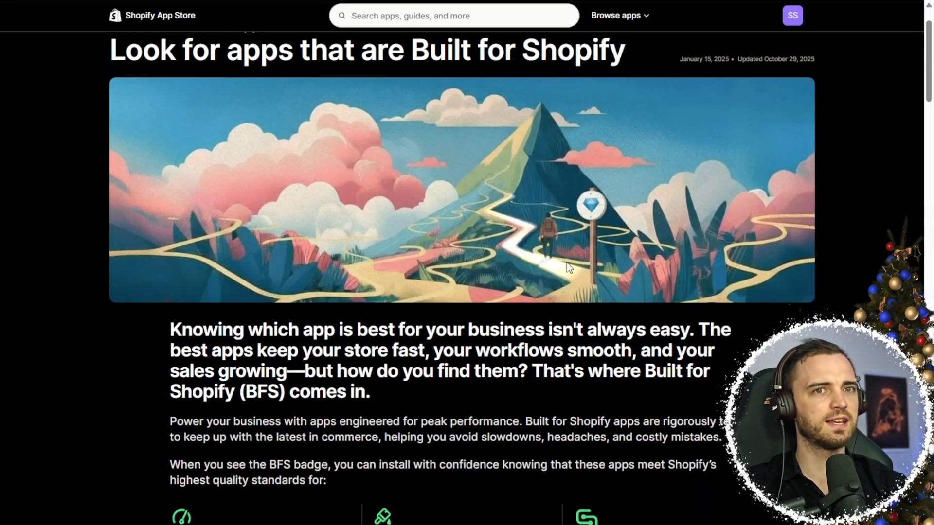
{"action": "scroll", "scroll_direction": "down", "scroll_amount": 3}
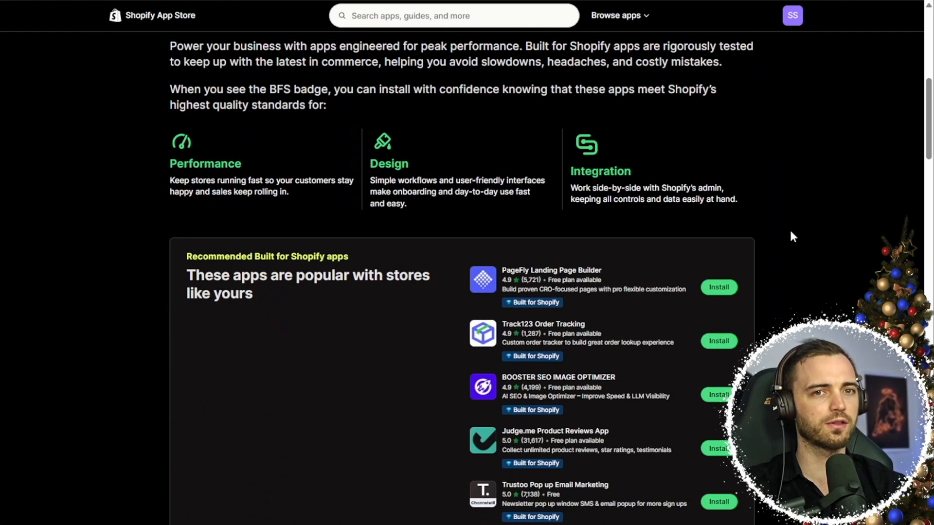
{"action": "scroll", "scroll_direction": "up", "scroll_amount": 3}
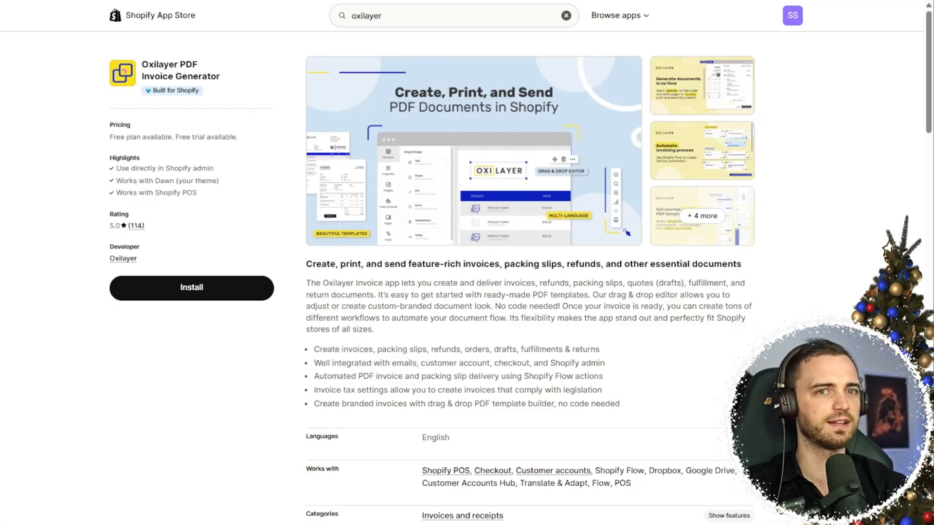
{"action": "mouse_move", "coordinate": [203, 314]}
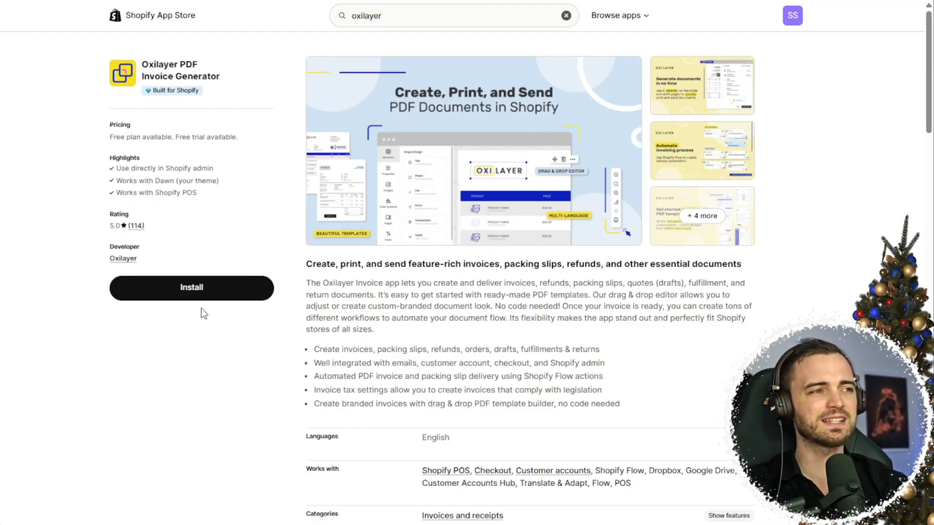
{"action": "mouse_move", "coordinate": [798, 18]}
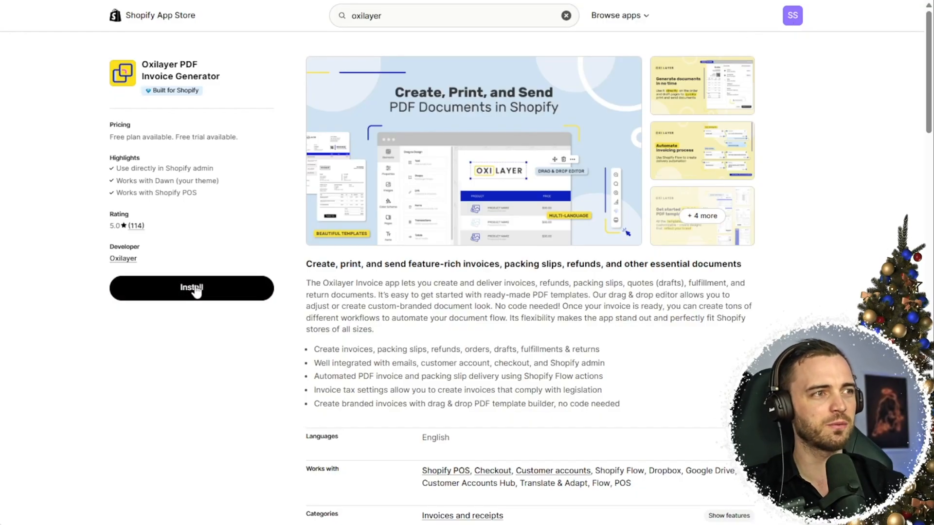
Install Oxilayer Invoice, start template setup, and keep the first invoice design.
{"action": "left_click", "coordinate": [191, 289]}
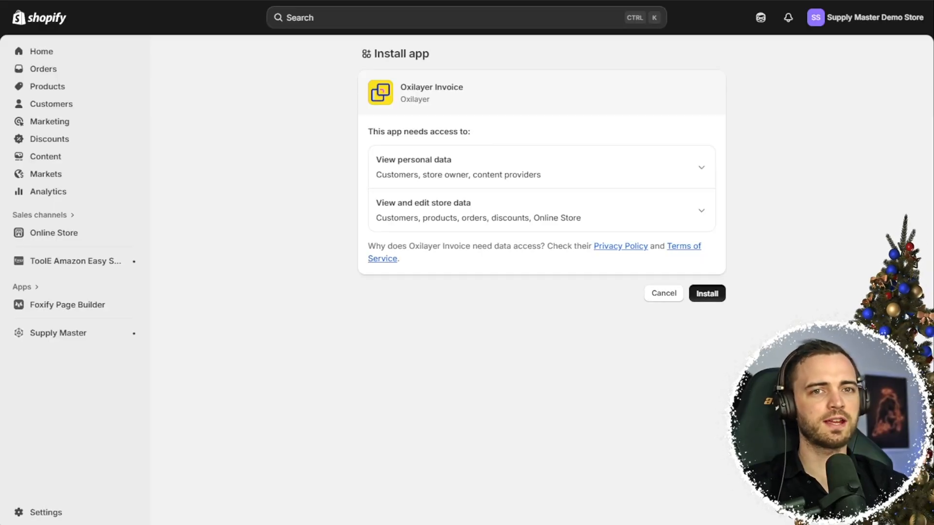
{"action": "left_click", "coordinate": [706, 293]}
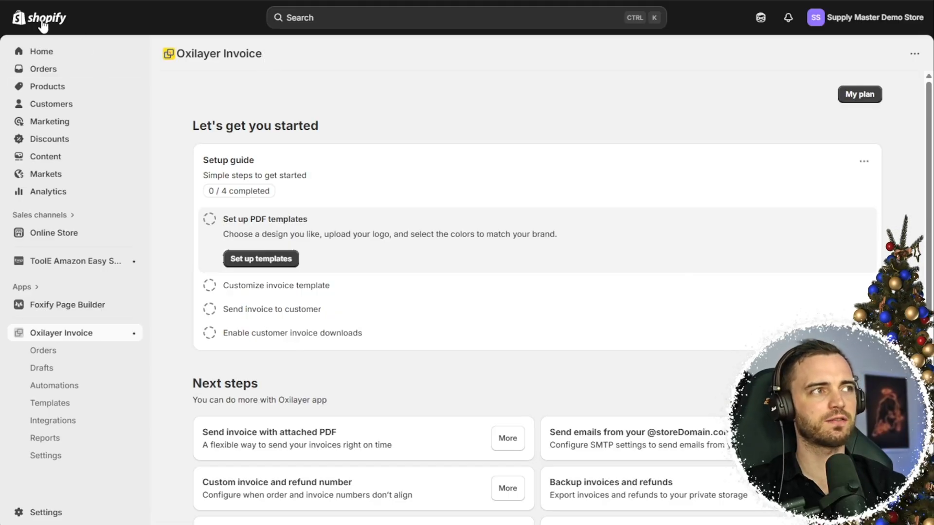
{"action": "mouse_move", "coordinate": [24, 292]}
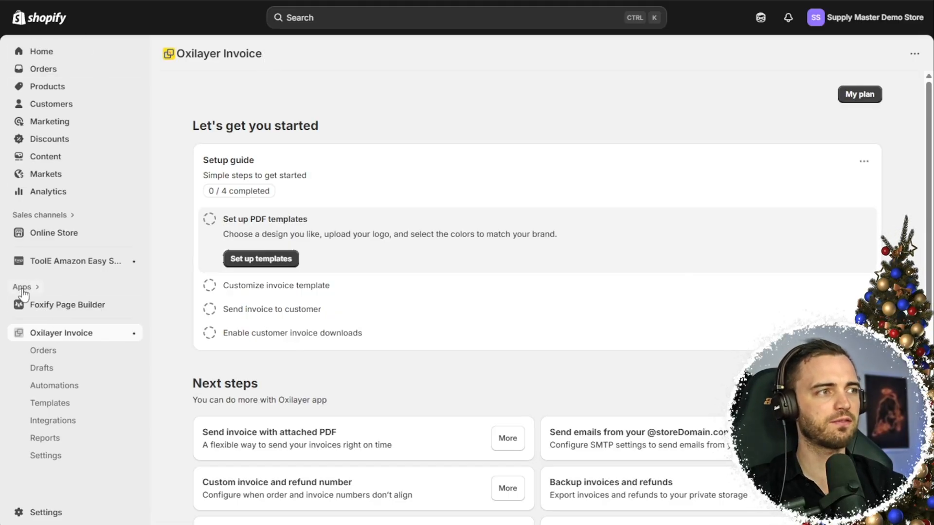
{"action": "mouse_move", "coordinate": [57, 337]}
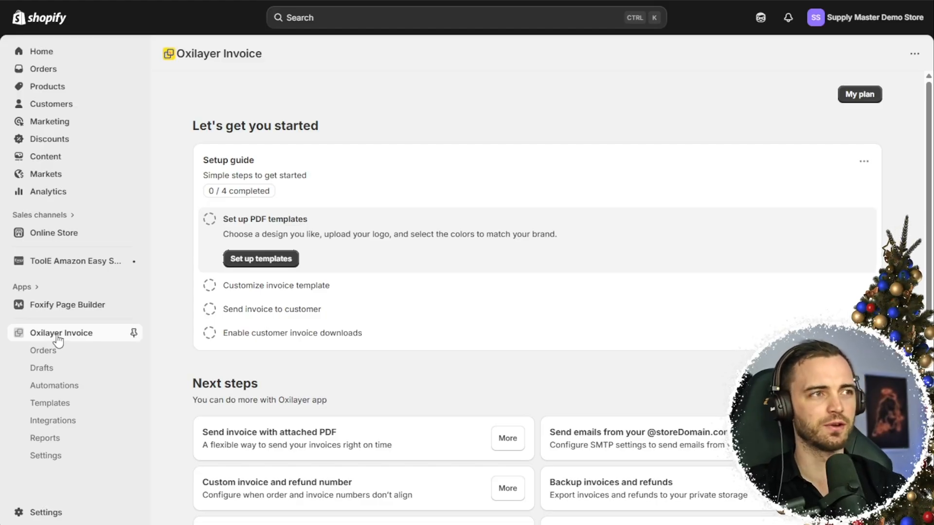
{"action": "mouse_move", "coordinate": [448, 260]}
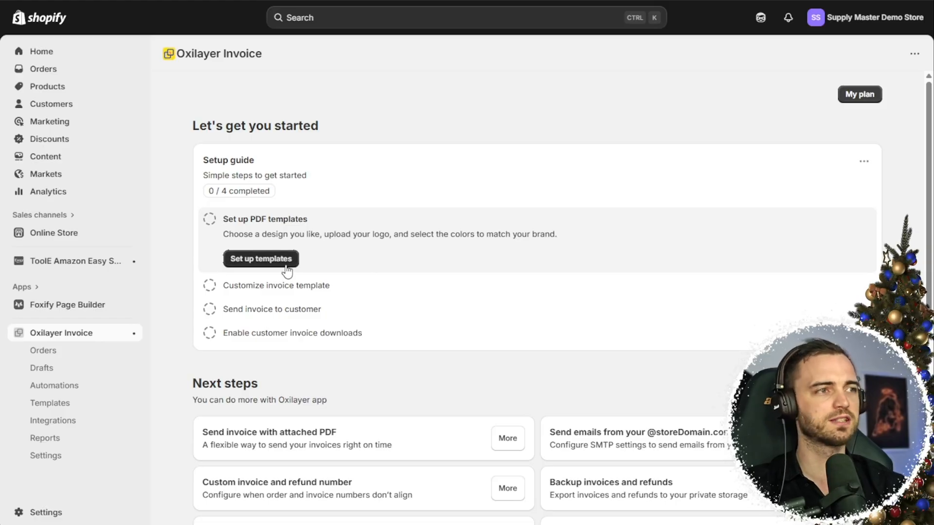
{"action": "mouse_move", "coordinate": [253, 321]}
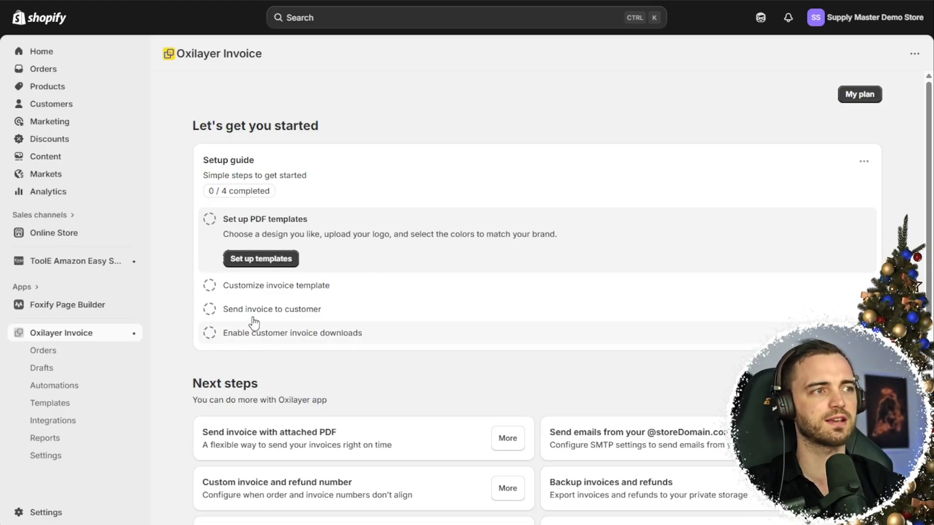
{"action": "left_click", "coordinate": [261, 258]}
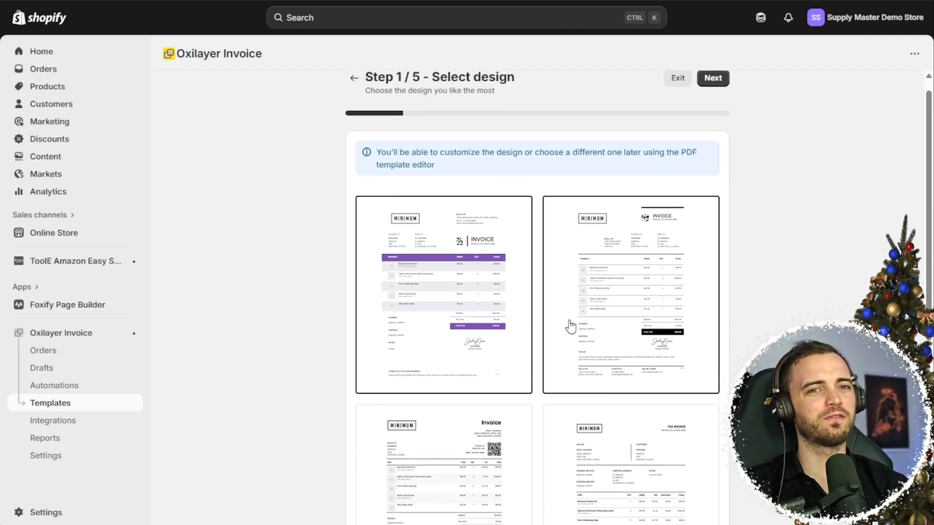
{"action": "scroll", "scroll_direction": "down", "scroll_amount": 3}
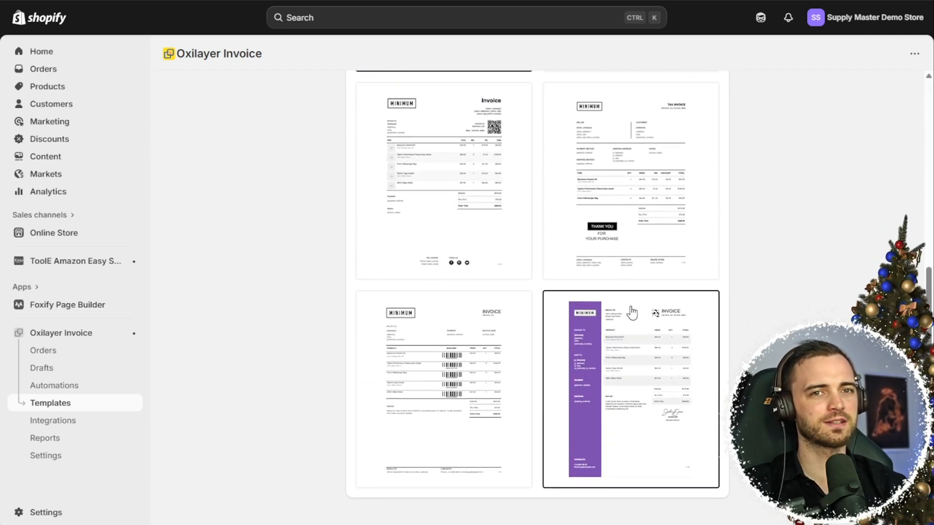
{"action": "mouse_move", "coordinate": [626, 363]}
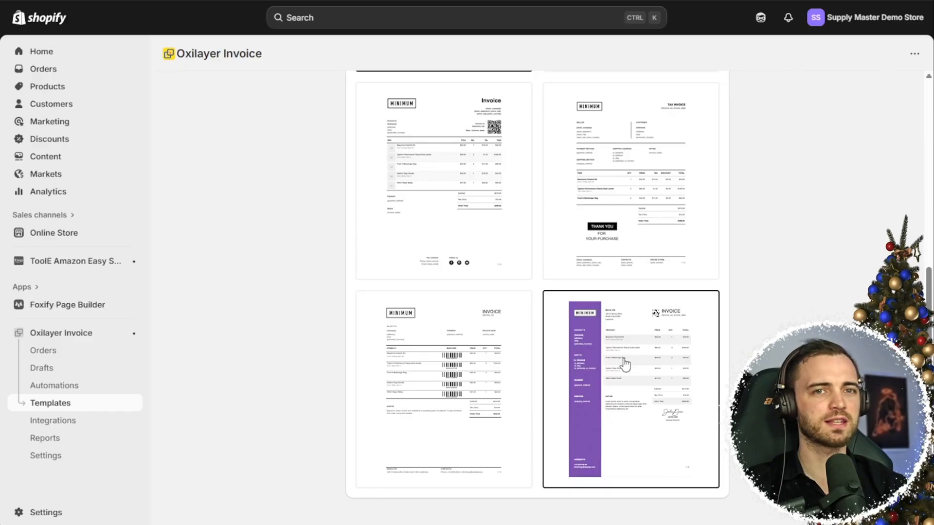
{"action": "scroll", "scroll_direction": "up", "scroll_amount": 3}
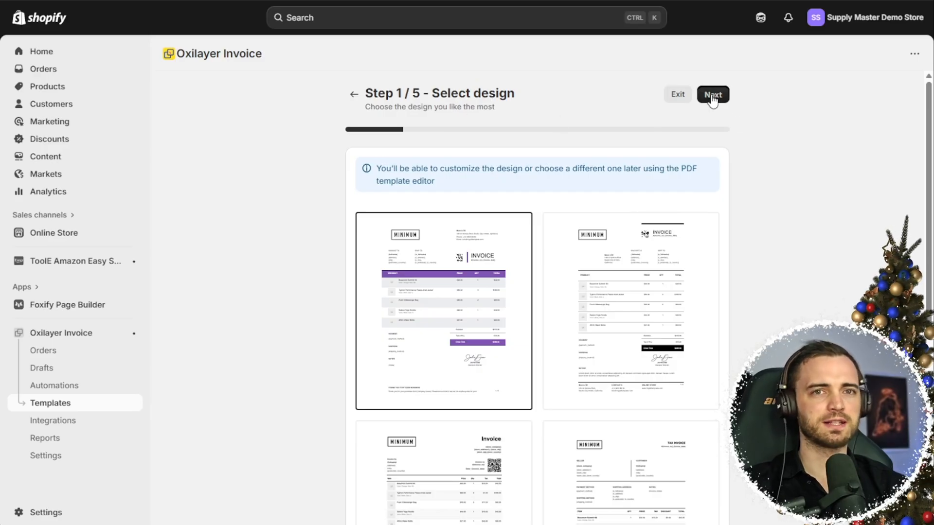
{"action": "left_click", "coordinate": [712, 94]}
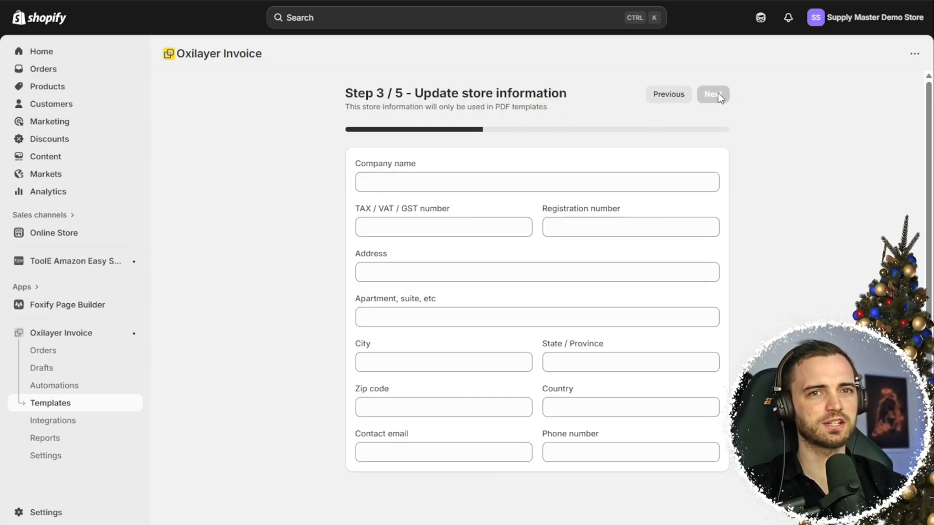
Pass the store information step and upload nmn-insider-logo.png as the invoice logo.
{"action": "left_click", "coordinate": [536, 182]}
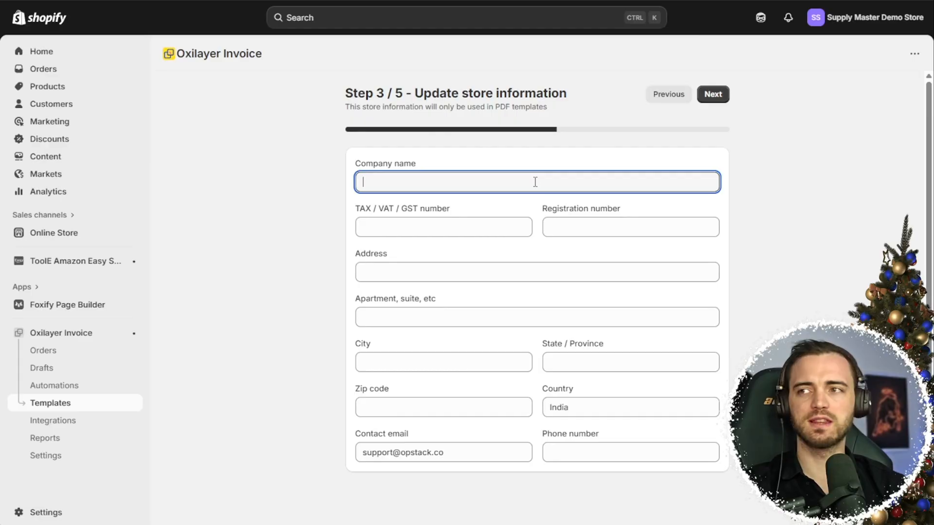
{"action": "mouse_move", "coordinate": [528, 182]}
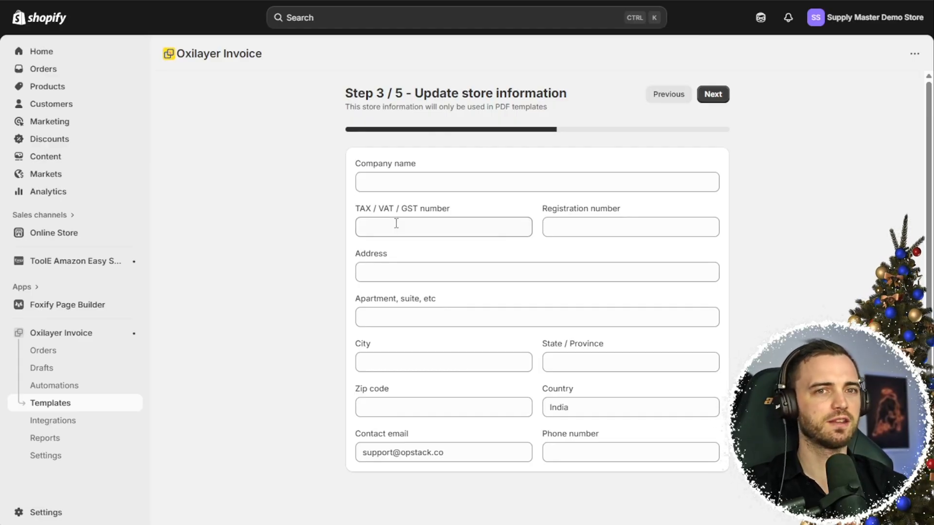
{"action": "mouse_move", "coordinate": [511, 297]}
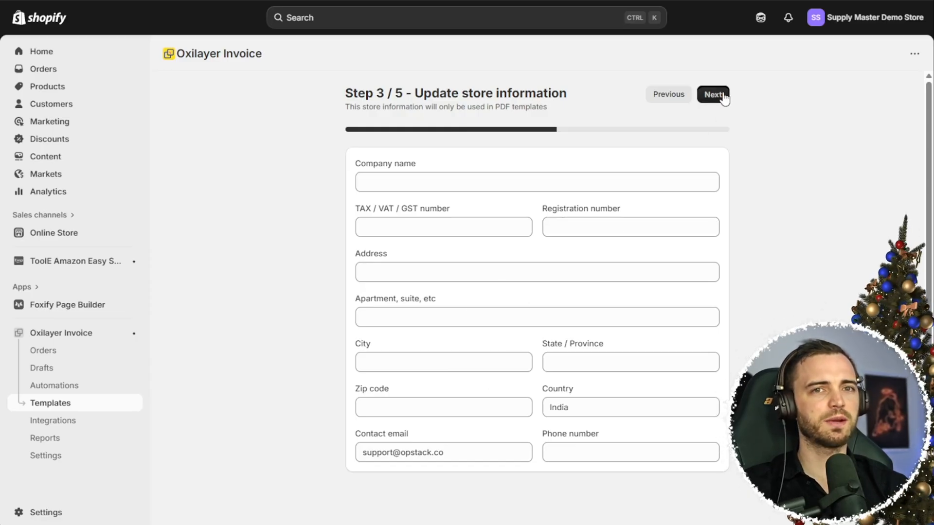
{"action": "left_click", "coordinate": [713, 94]}
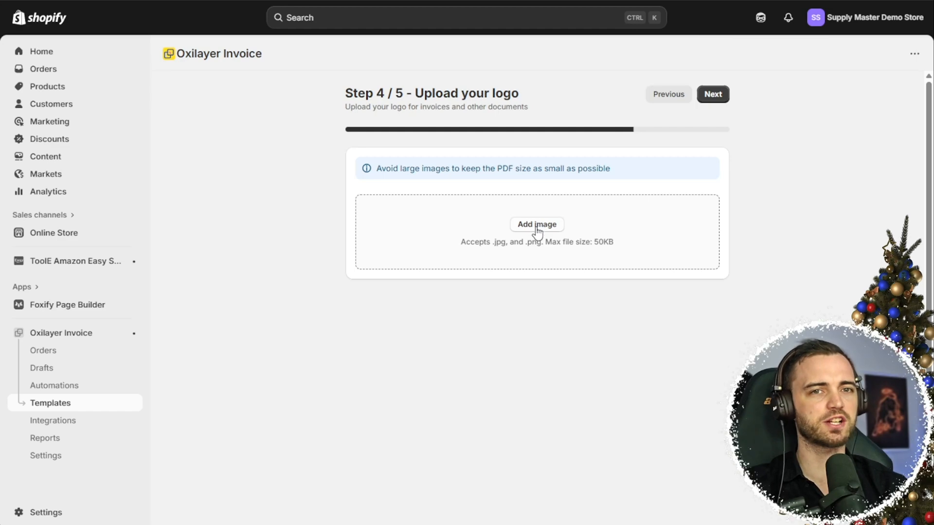
{"action": "left_click", "coordinate": [536, 225]}
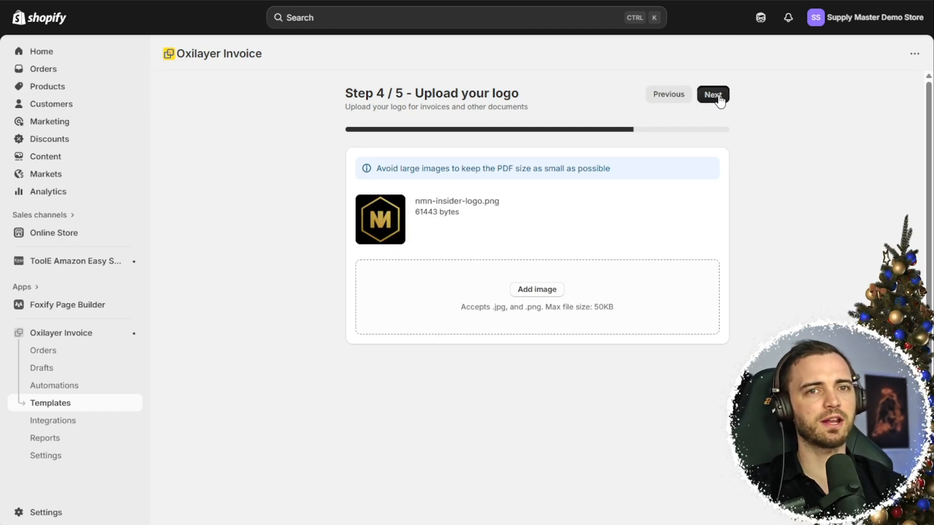
{"action": "left_click", "coordinate": [713, 93]}
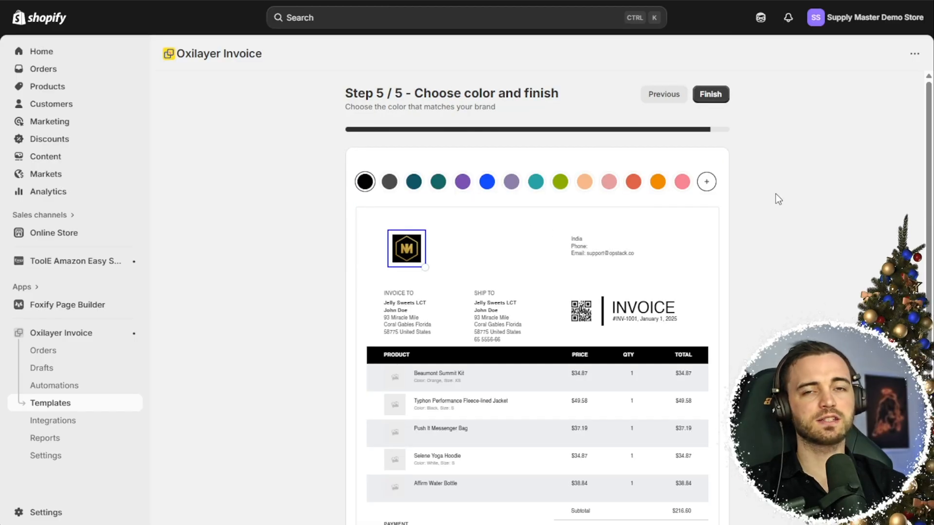
Choose black as the invoice colour and finish the template setup wizard.
{"action": "left_click", "coordinate": [462, 182]}
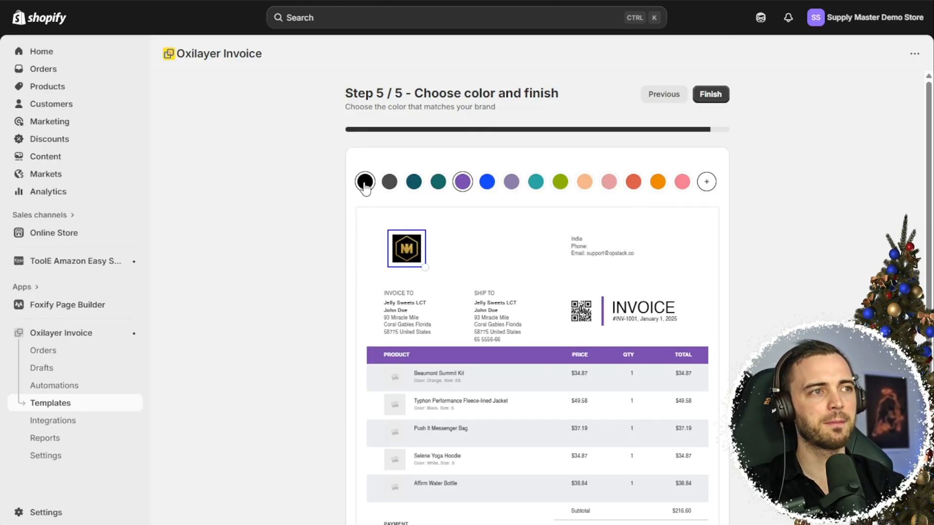
{"action": "left_click", "coordinate": [364, 181]}
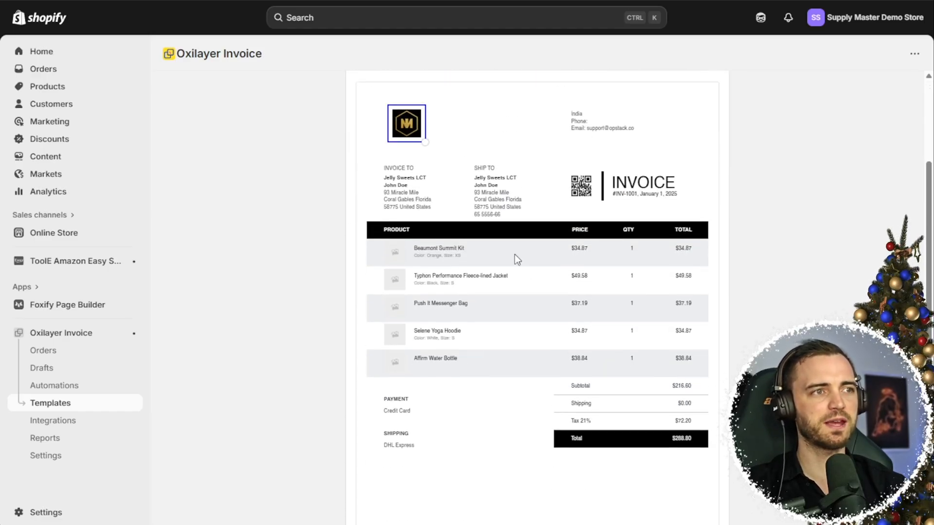
{"action": "mouse_move", "coordinate": [528, 356]}
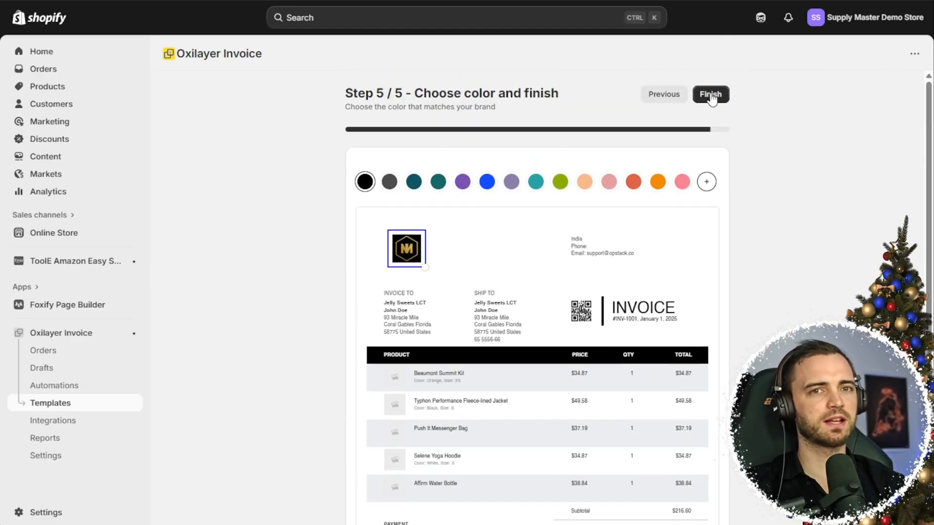
{"action": "left_click", "coordinate": [710, 94]}
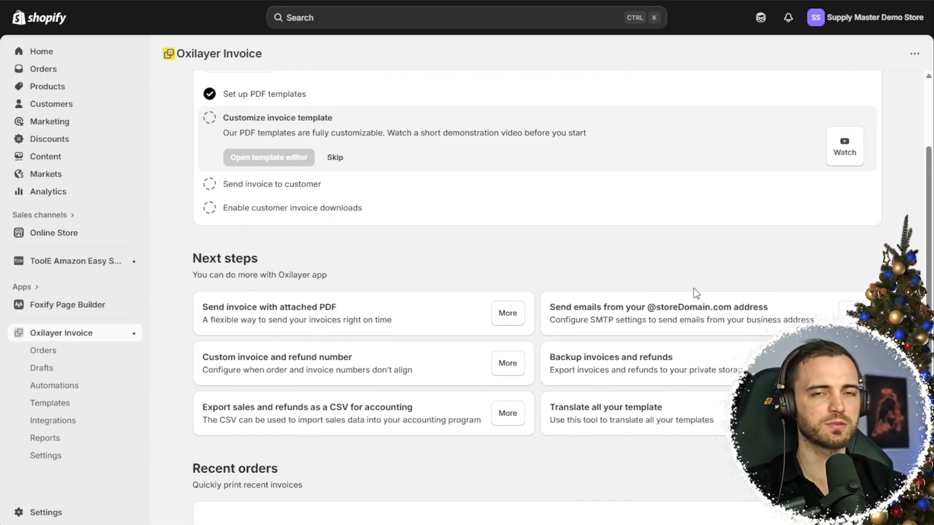
{"action": "mouse_move", "coordinate": [268, 157]}
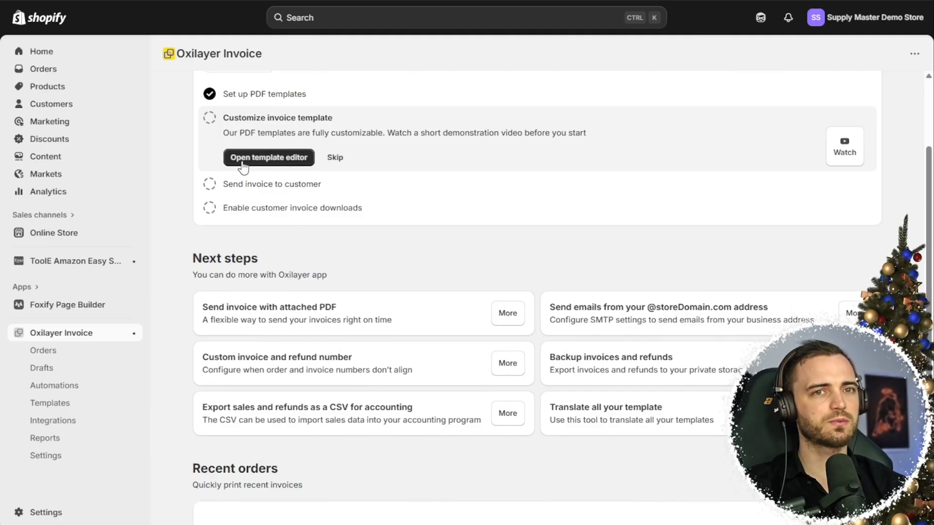
Open the template editor, scroll the invoice preview, and select the new text block.
{"action": "left_click", "coordinate": [268, 157]}
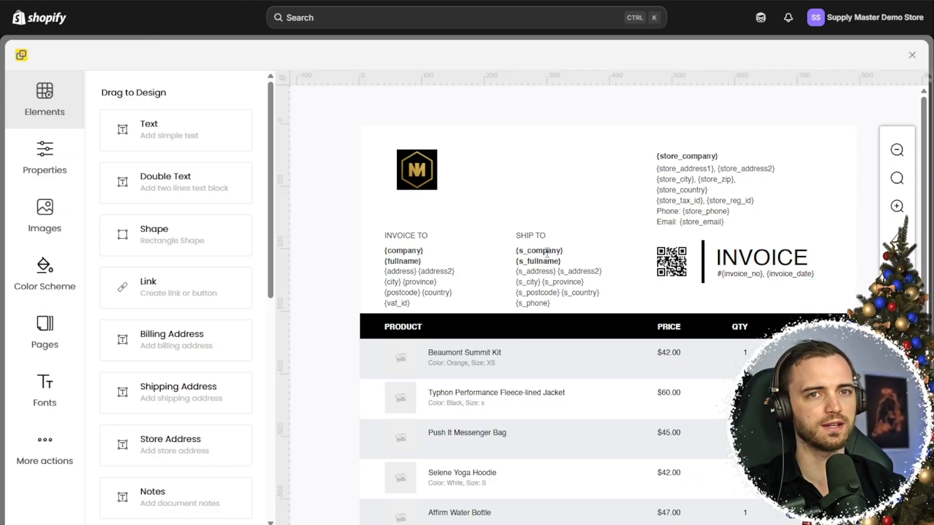
{"action": "scroll", "scroll_direction": "down", "scroll_amount": 3}
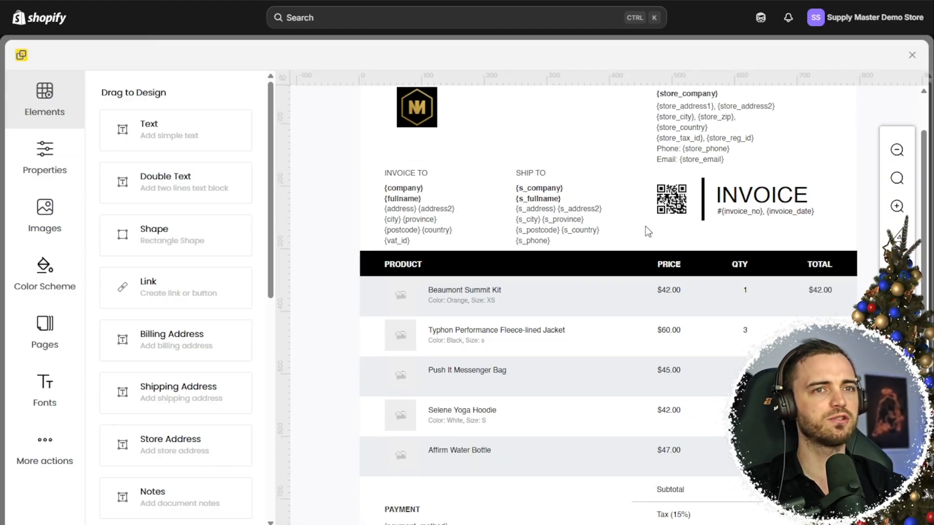
{"action": "scroll", "scroll_direction": "down", "scroll_amount": 3}
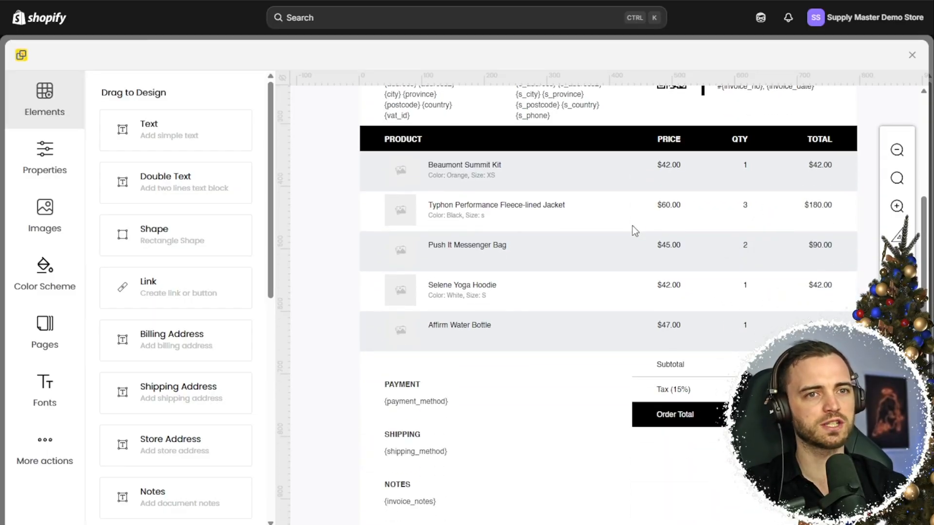
{"action": "scroll", "scroll_direction": "down", "scroll_amount": 3}
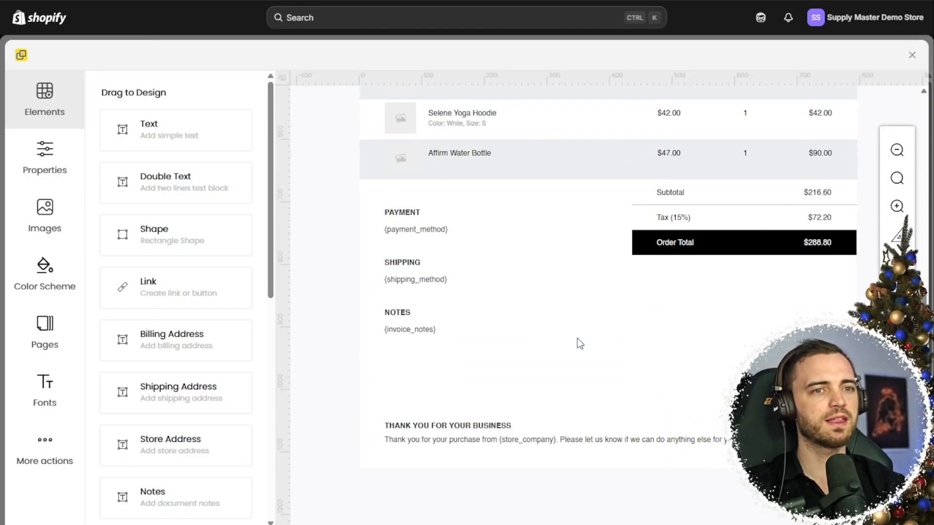
{"action": "scroll", "scroll_direction": "up", "scroll_amount": 3}
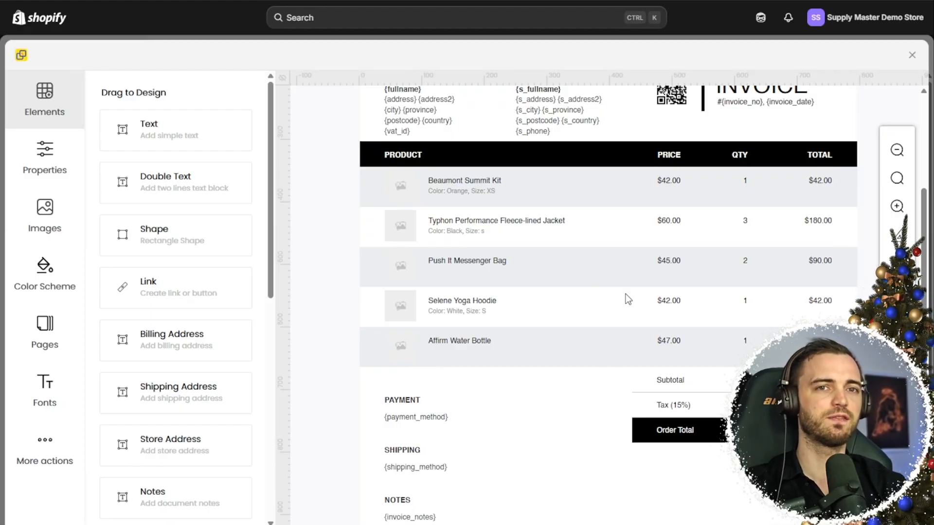
{"action": "scroll", "scroll_direction": "up", "scroll_amount": 3}
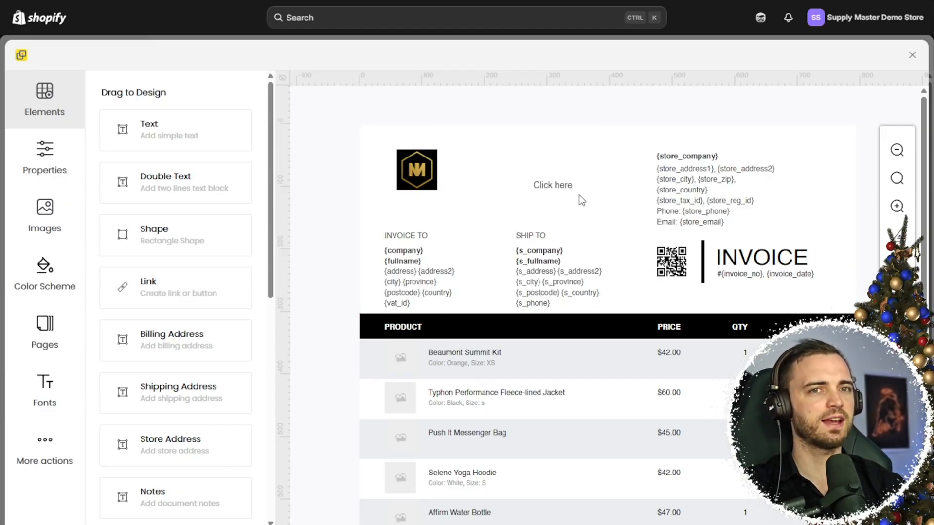
{"action": "left_click", "coordinate": [552, 186]}
{"action": "type", "text": "www.NMN.net"}
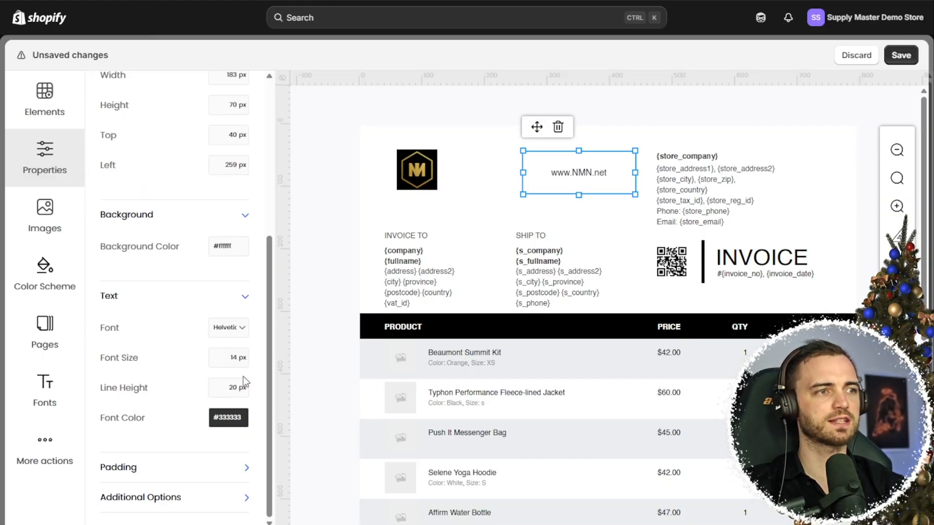
{"action": "left_click", "coordinate": [228, 327]}
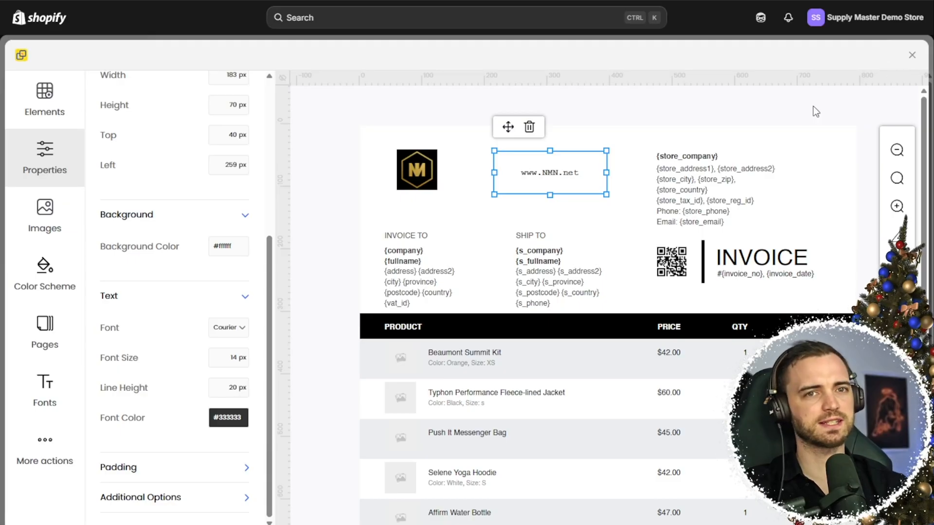
{"action": "left_click", "coordinate": [912, 55]}
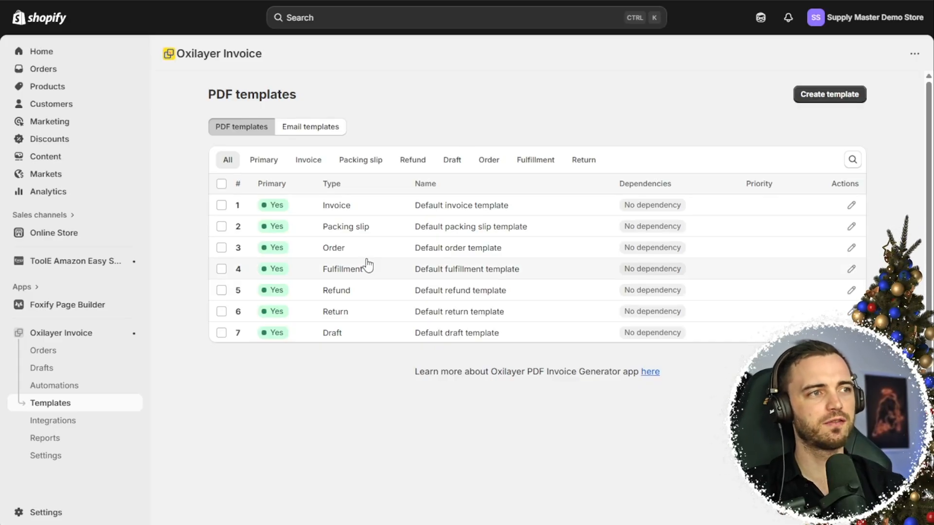
{"action": "mouse_move", "coordinate": [392, 231]}
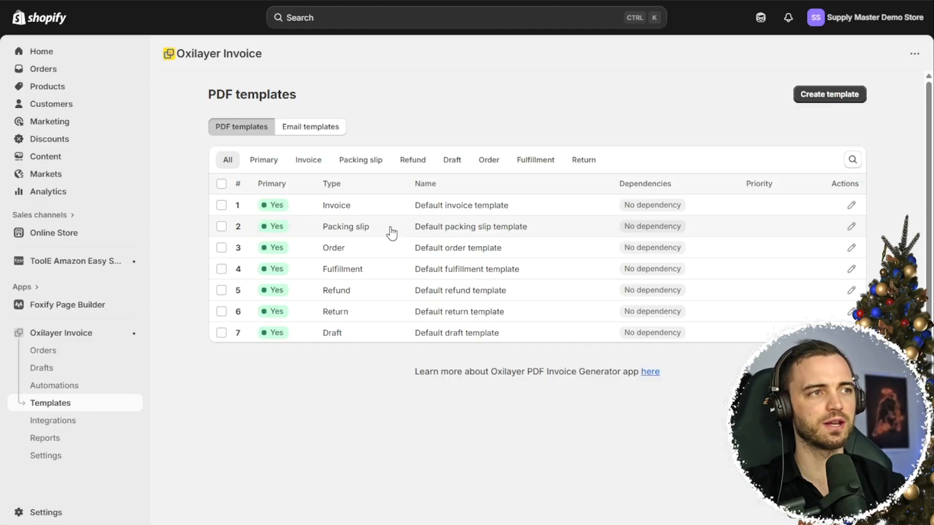
{"action": "mouse_move", "coordinate": [370, 272]}
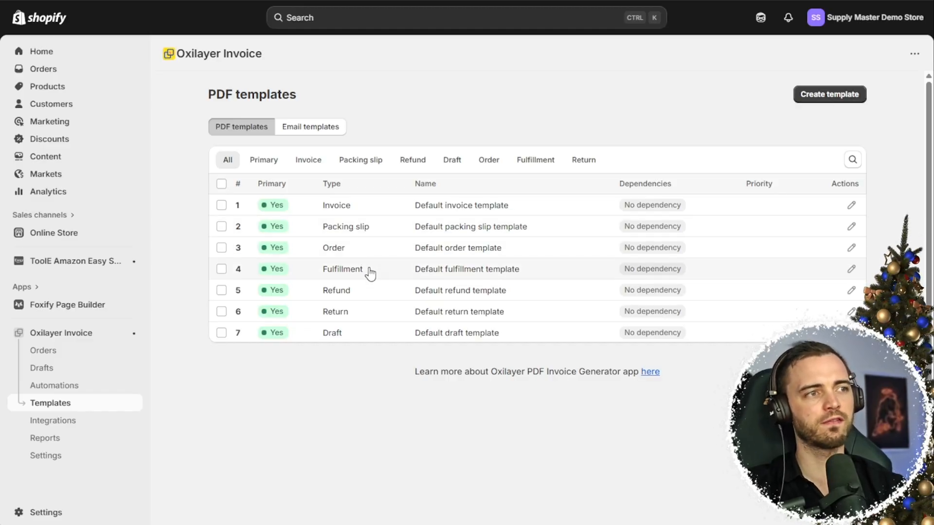
{"action": "mouse_move", "coordinate": [348, 341]}
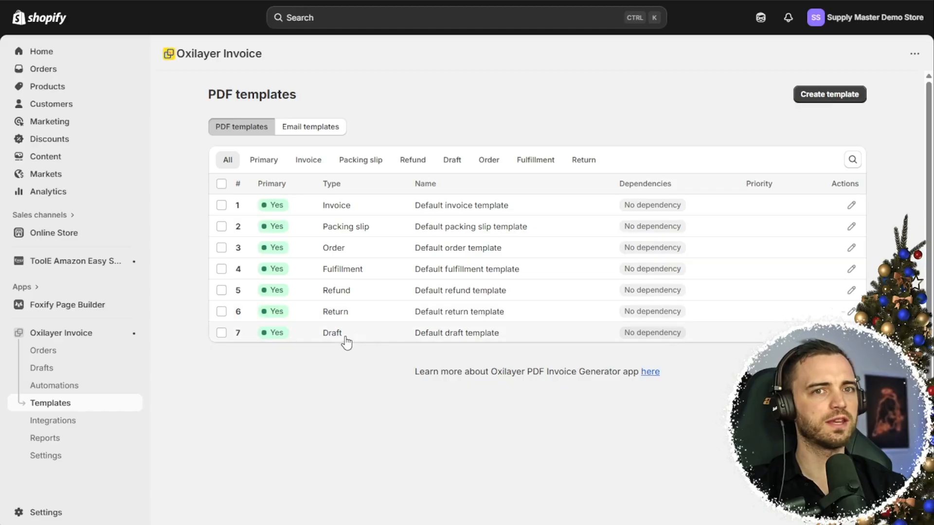
Switch from the PDF templates list to the Email templates tab.
{"action": "left_click", "coordinate": [314, 126]}
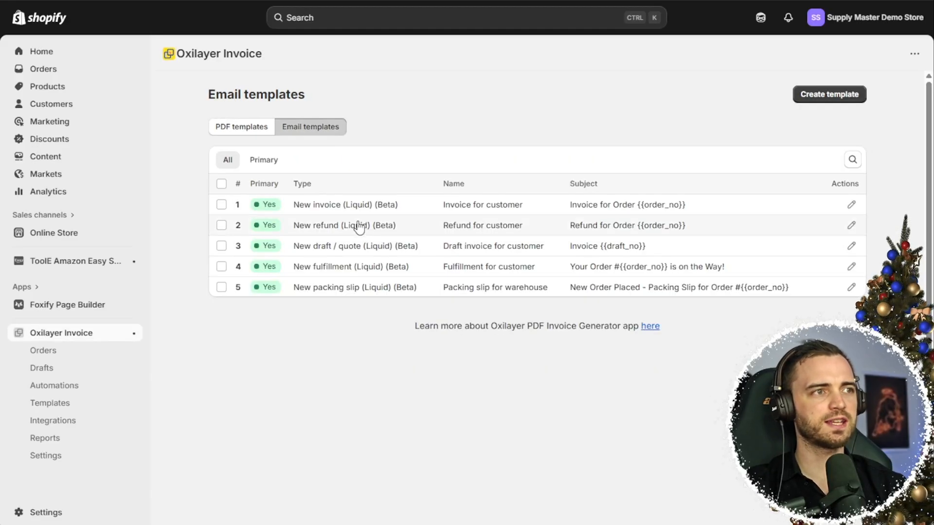
{"action": "mouse_move", "coordinate": [346, 213]}
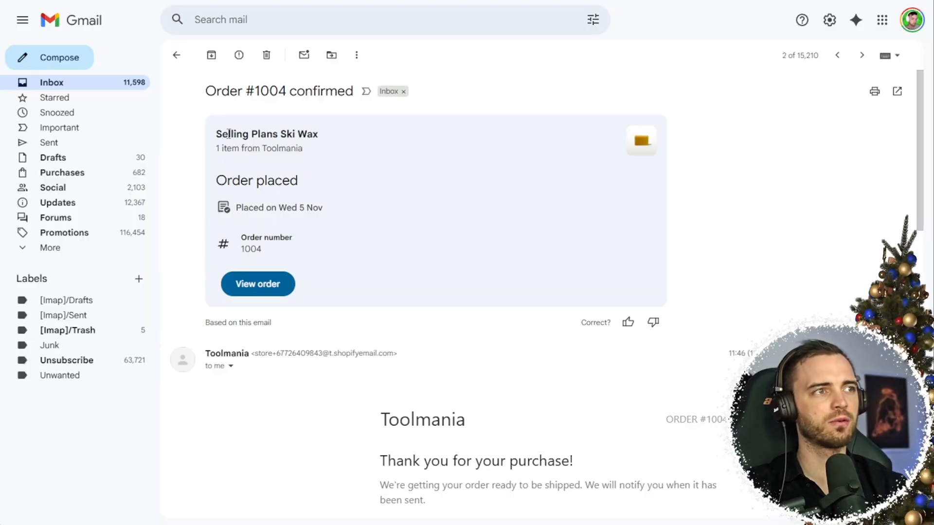
{"action": "mouse_move", "coordinate": [410, 265]}
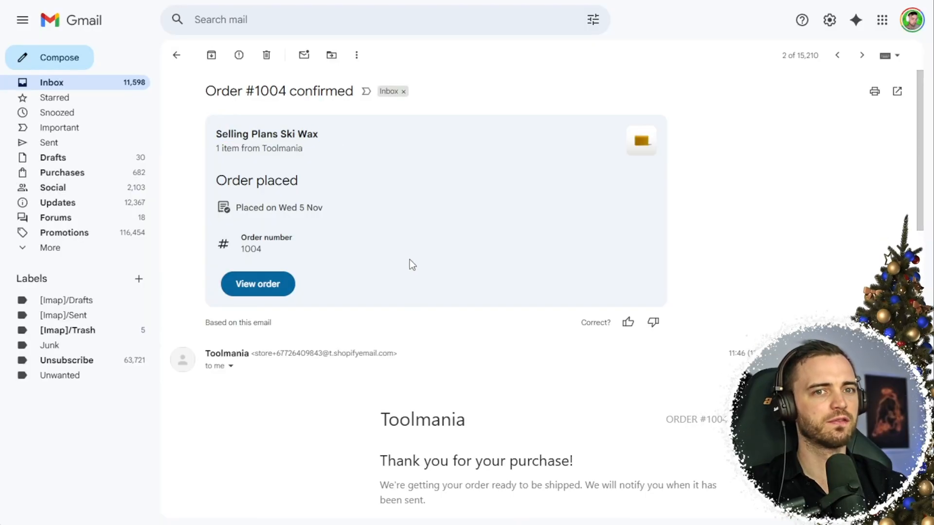
Scroll through the Toolmania order #1004 email to find the Download invoice link.
{"action": "scroll", "scroll_direction": "down", "scroll_amount": 3}
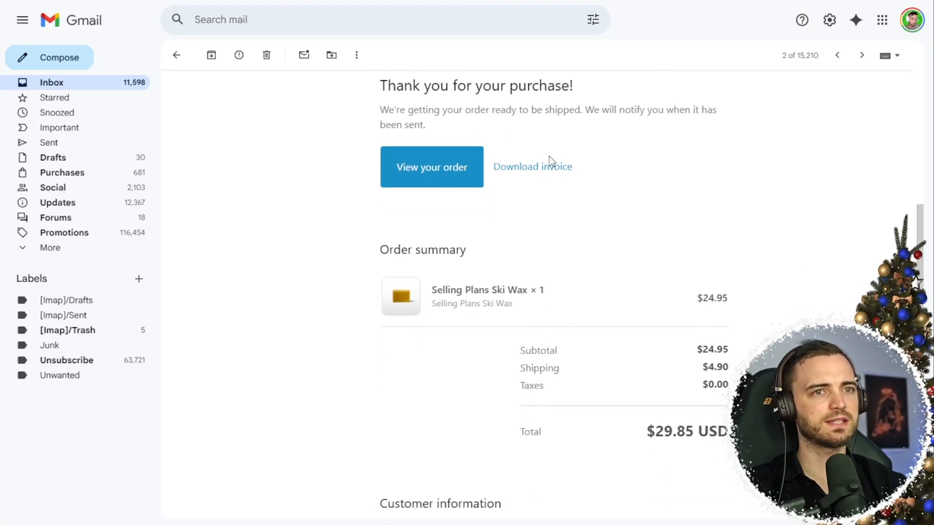
{"action": "mouse_move", "coordinate": [533, 170]}
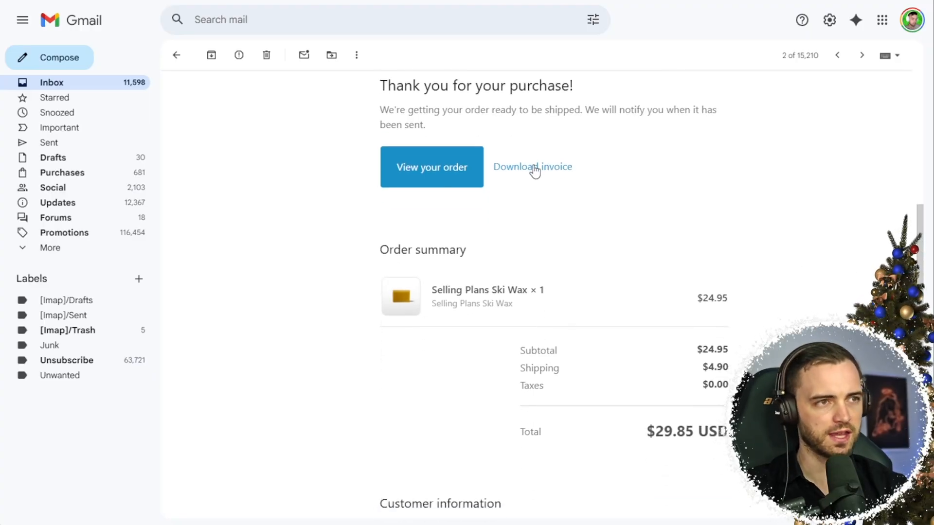
{"action": "scroll", "scroll_direction": "up", "scroll_amount": 3}
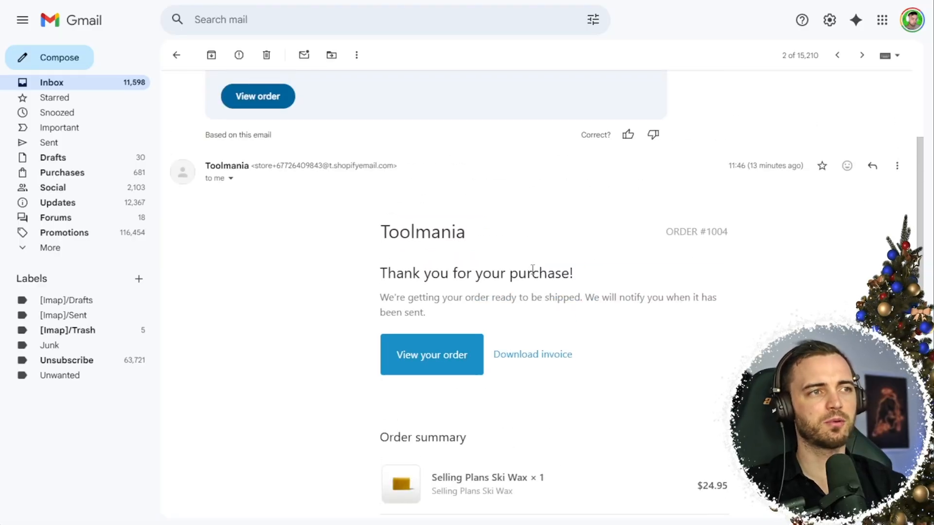
{"action": "scroll", "scroll_direction": "down", "scroll_amount": 3}
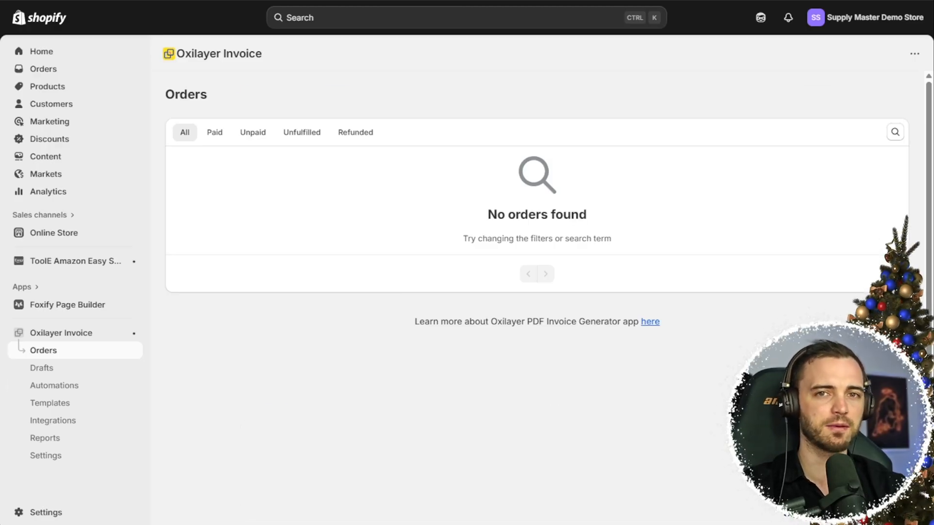
Open Automations in the Oxilayer sidebar and scroll through the send-PDF automations.
{"action": "left_click", "coordinate": [54, 385]}
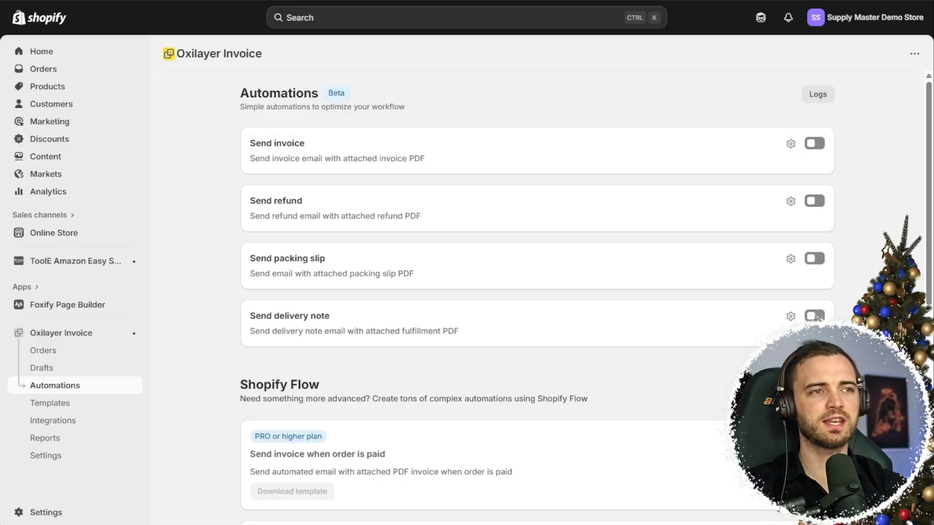
{"action": "mouse_move", "coordinate": [502, 380]}
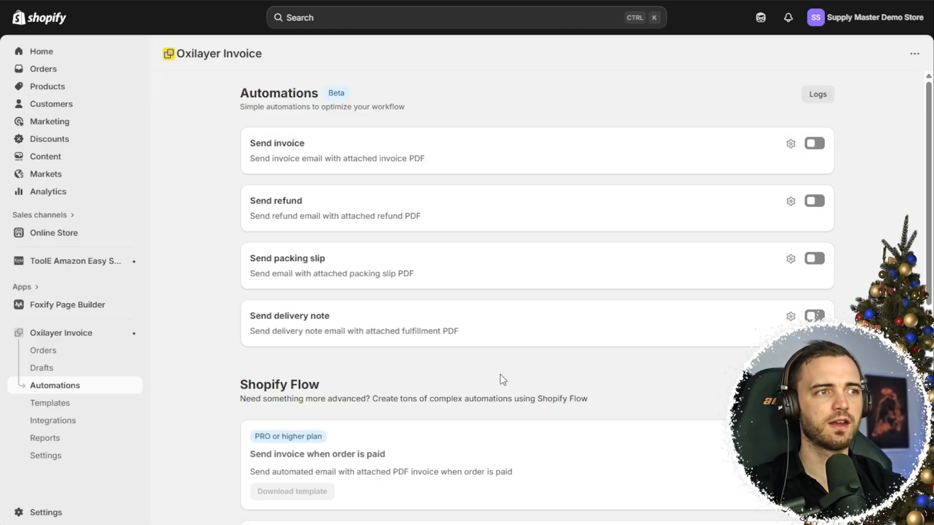
{"action": "scroll", "scroll_direction": "down", "scroll_amount": 3}
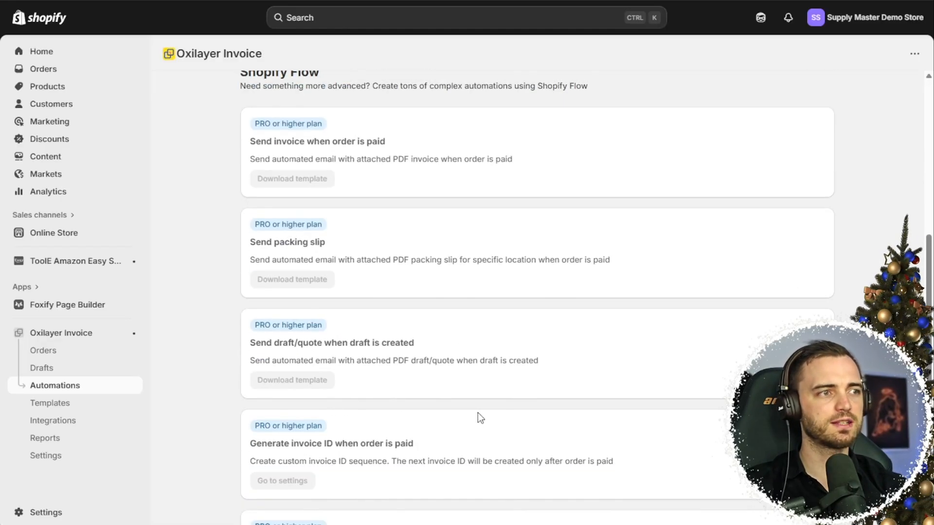
{"action": "scroll", "scroll_direction": "up", "scroll_amount": 3}
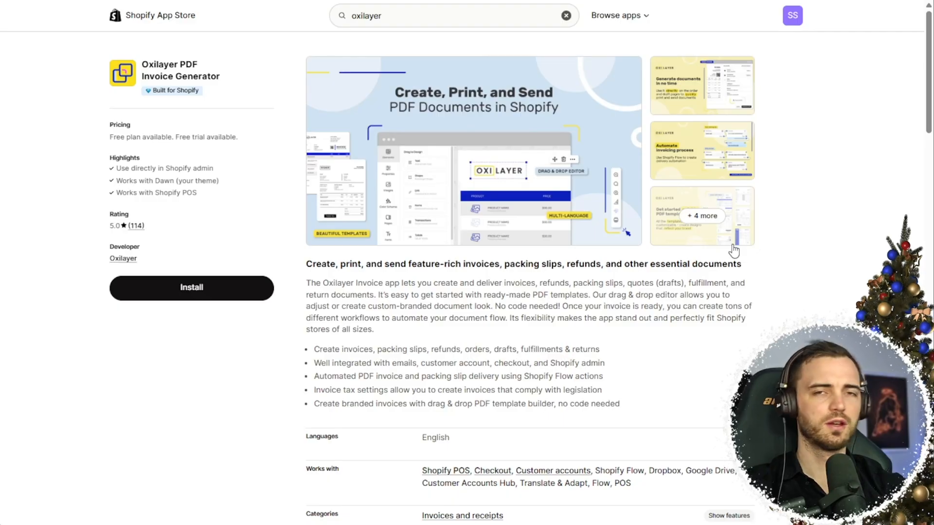
{"action": "mouse_move", "coordinate": [813, 291]}
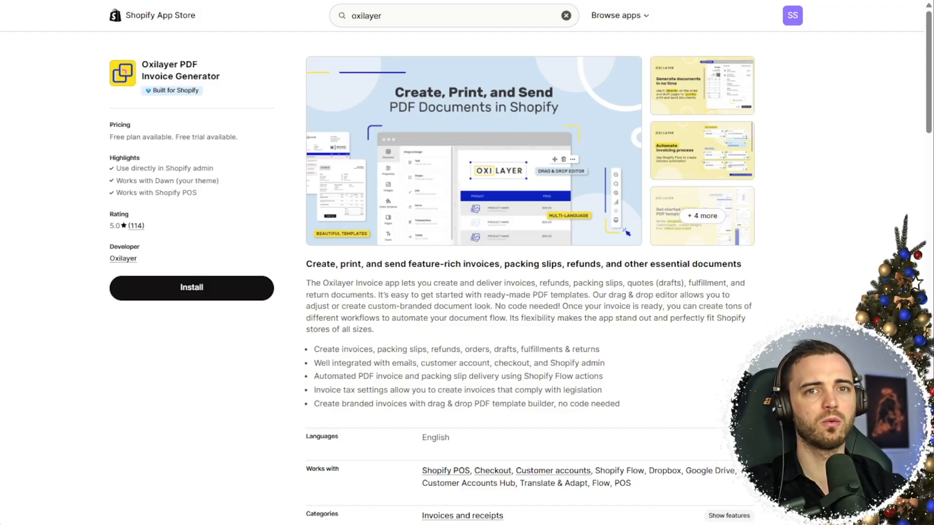
Enlarge the Oxilayer listing's customizable PDF invoice templates screenshot in the gallery viewer.
{"action": "left_click", "coordinate": [702, 149]}
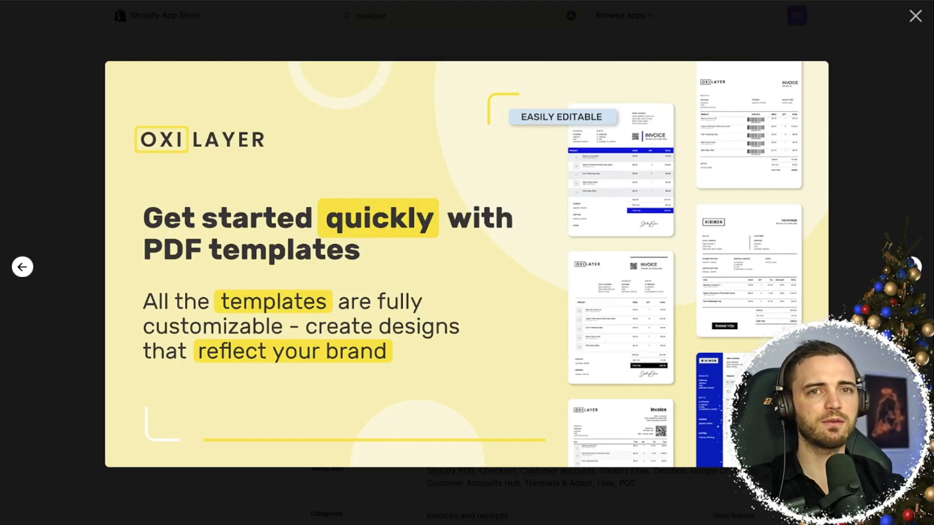
Close the screenshot viewer and scroll through the Oxilayer Pricing and Reviews sections.
{"action": "left_click", "coordinate": [916, 16]}
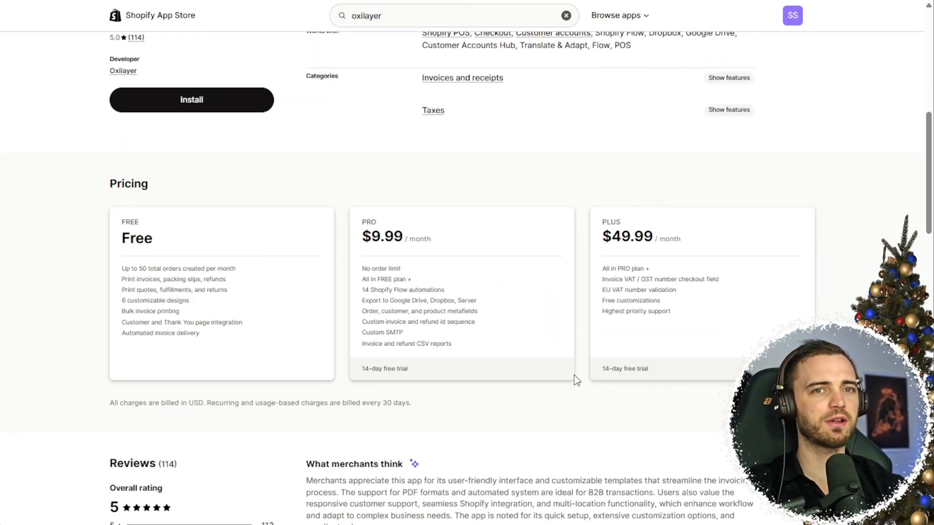
{"action": "scroll", "scroll_direction": "down", "scroll_amount": 3}
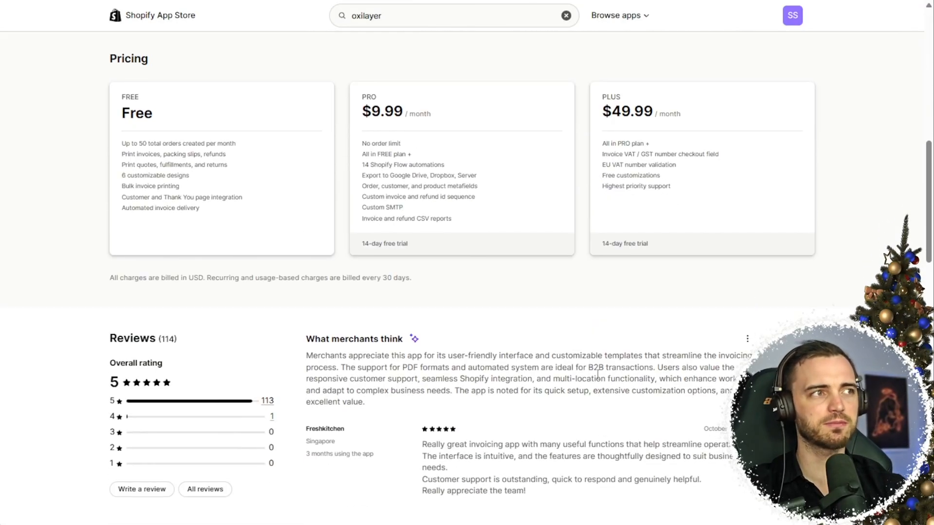
{"action": "mouse_move", "coordinate": [580, 294]}
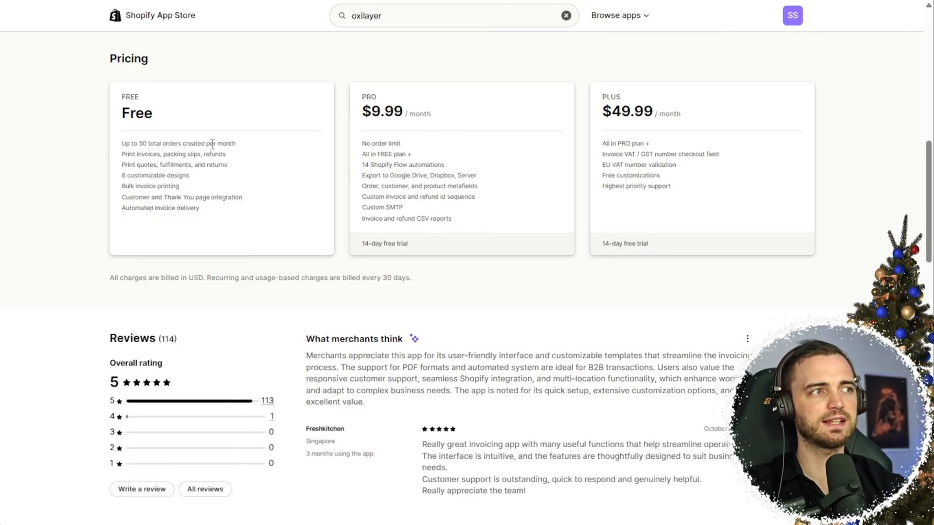
{"action": "mouse_move", "coordinate": [122, 146]}
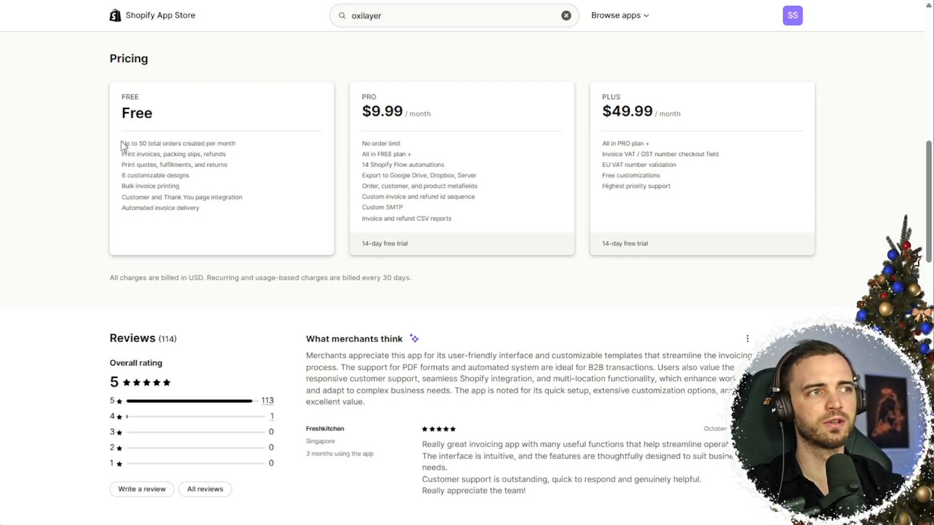
{"action": "mouse_move", "coordinate": [213, 189]}
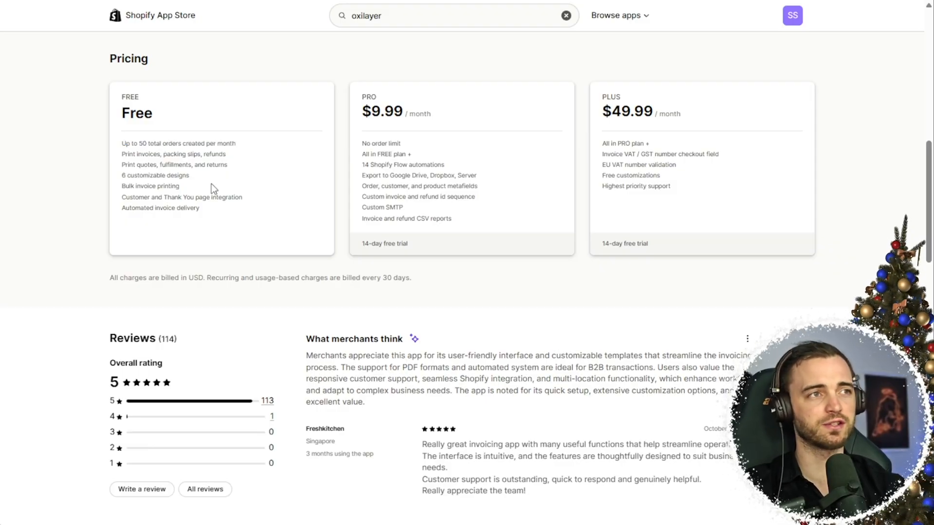
{"action": "scroll", "scroll_direction": "down", "scroll_amount": 3}
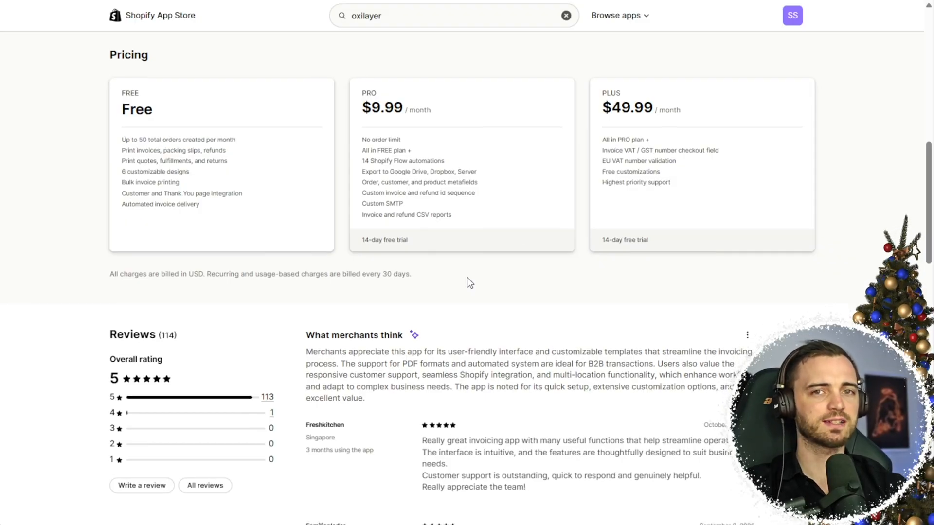
{"action": "scroll", "scroll_direction": "down", "scroll_amount": 3}
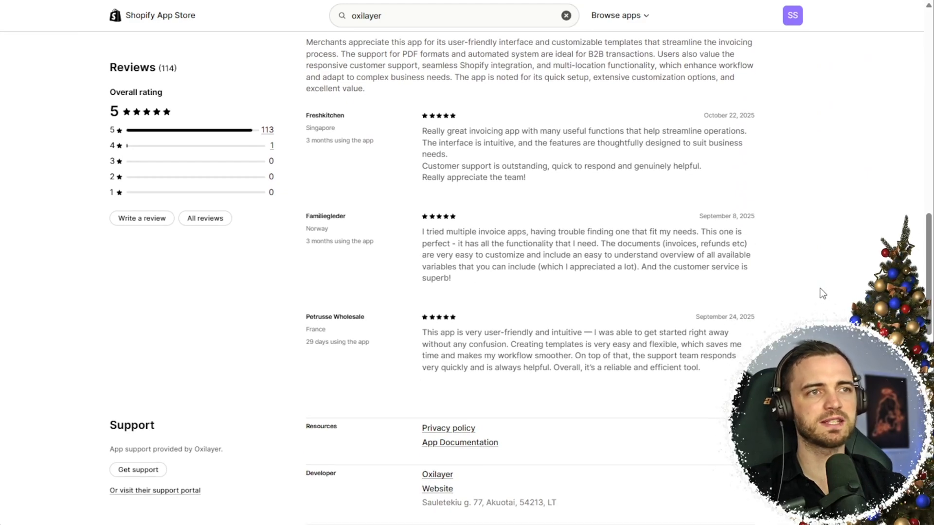
{"action": "scroll", "scroll_direction": "down", "scroll_amount": 3}
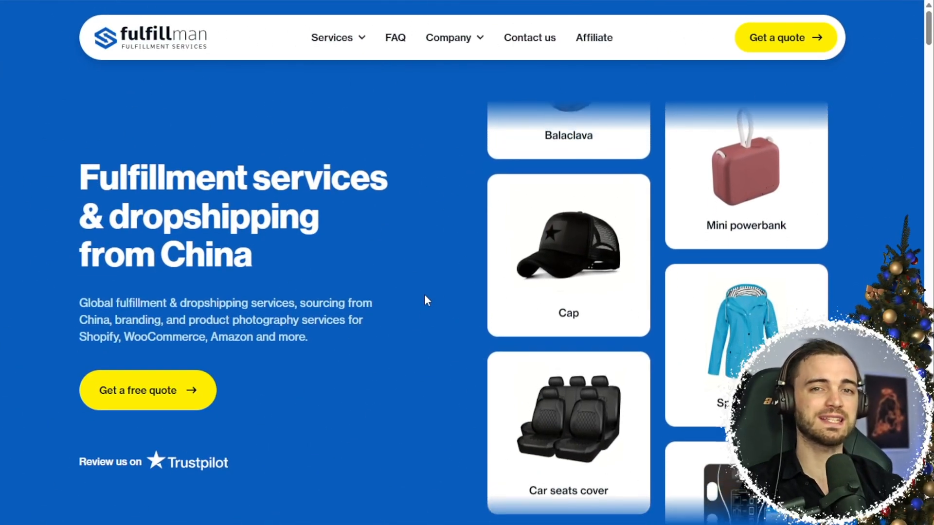
{"action": "scroll", "scroll_direction": "down", "scroll_amount": 3}
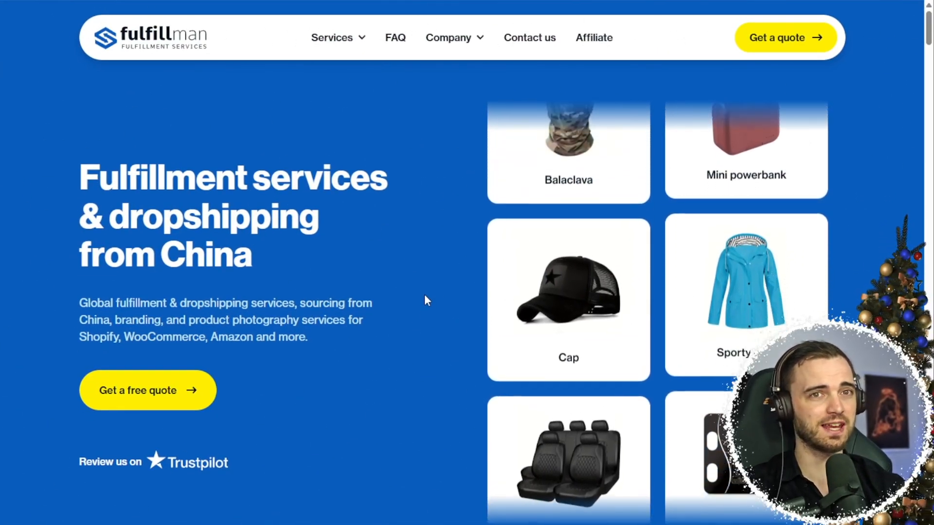
{"action": "scroll", "scroll_direction": "down", "scroll_amount": 3}
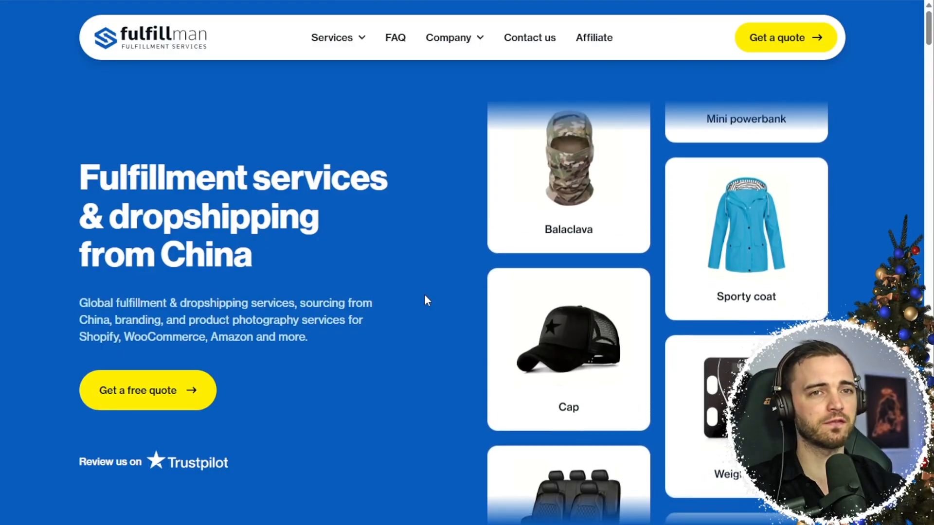
{"action": "scroll", "scroll_direction": "down", "scroll_amount": 3}
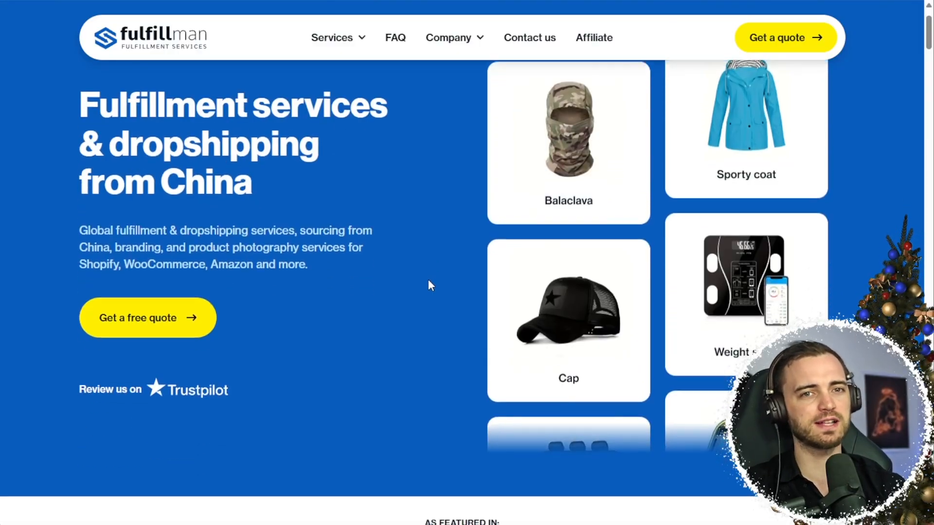
{"action": "scroll", "scroll_direction": "down", "scroll_amount": 3}
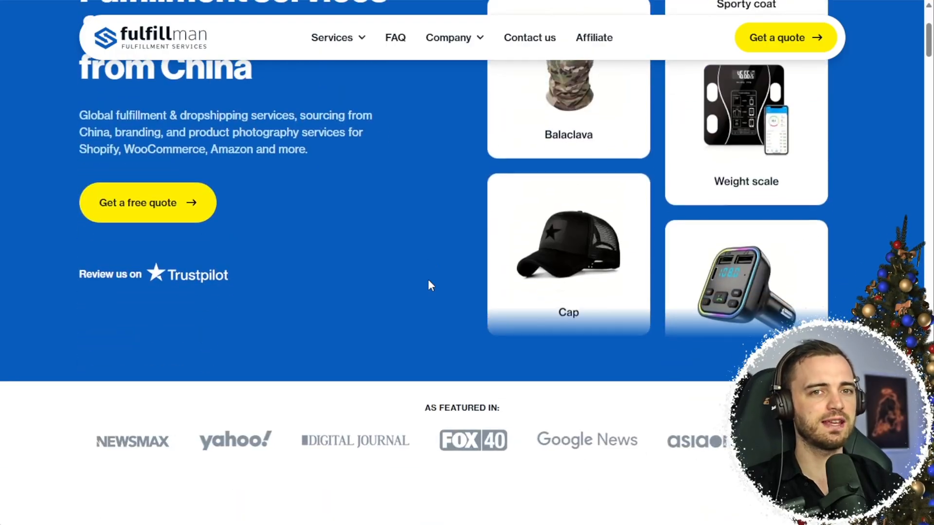
{"action": "scroll", "scroll_direction": "down", "scroll_amount": 3}
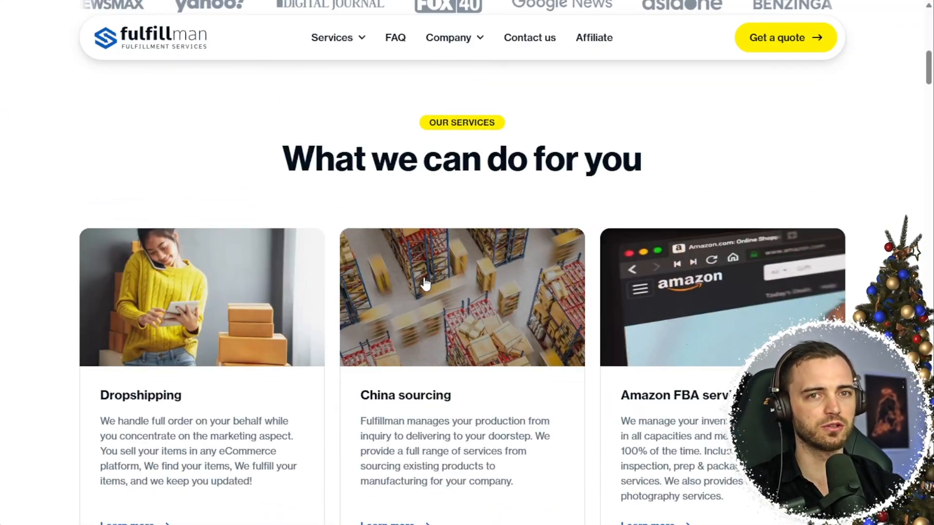
{"action": "scroll", "scroll_direction": "down", "scroll_amount": 3}
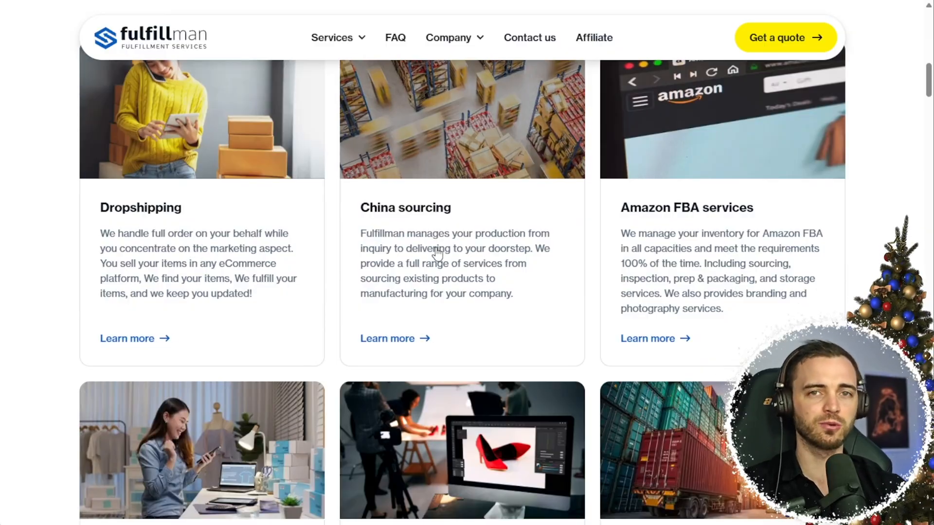
{"action": "scroll", "scroll_direction": "up", "scroll_amount": 3}
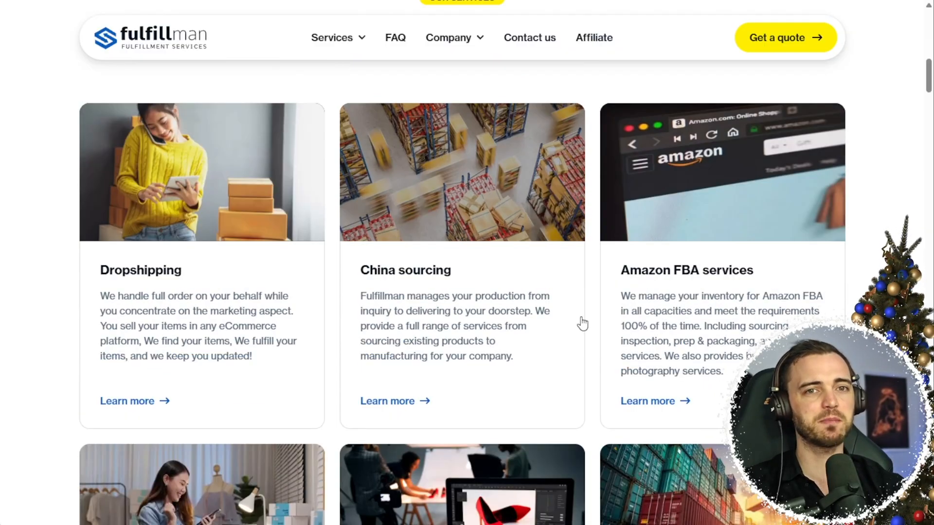
{"action": "scroll", "scroll_direction": "down", "scroll_amount": 3}
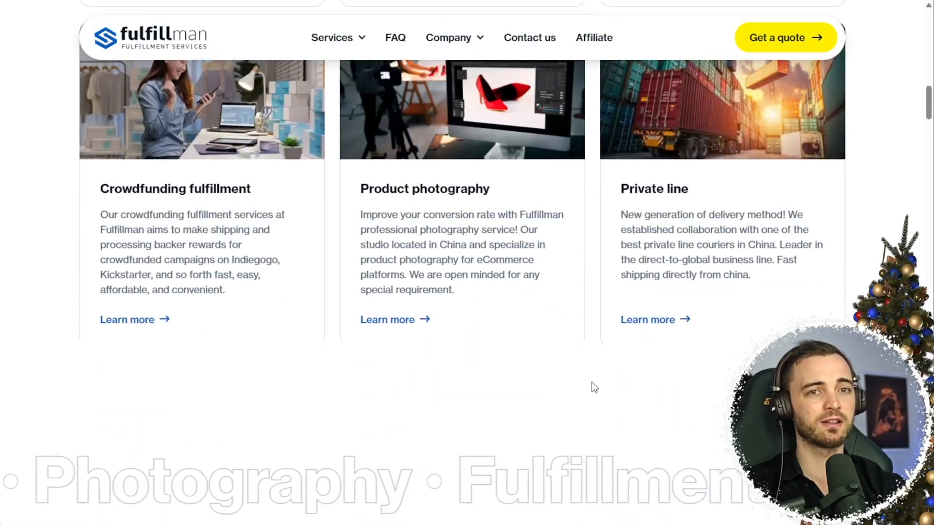
{"action": "scroll", "scroll_direction": "down", "scroll_amount": 3}
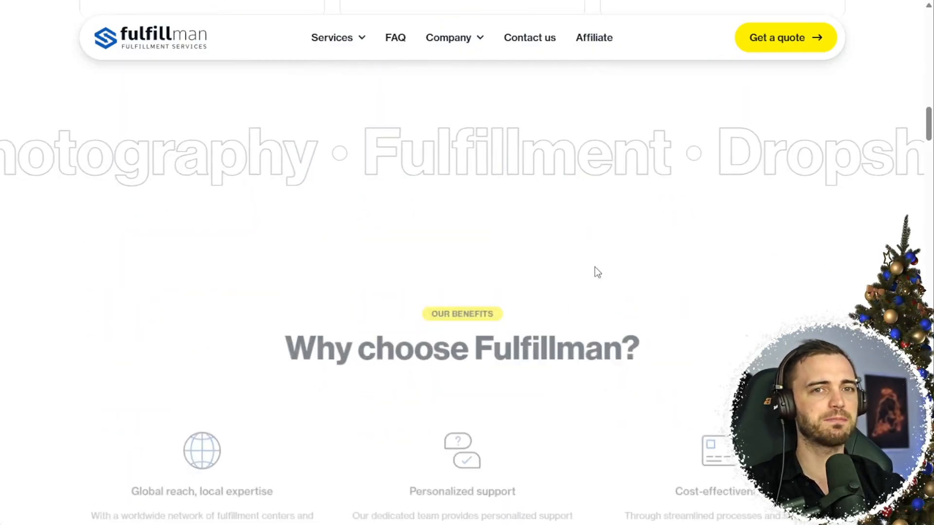
{"action": "scroll", "scroll_direction": "down", "scroll_amount": 3}
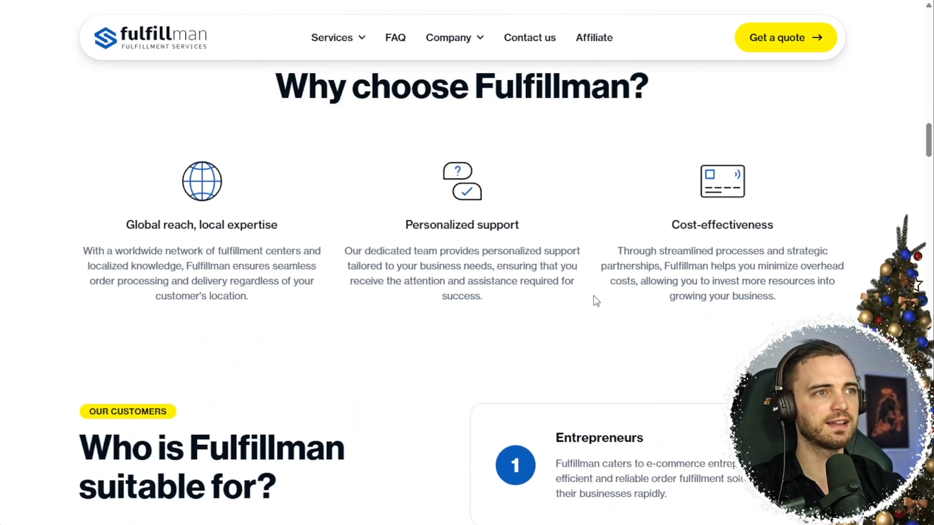
{"action": "mouse_move", "coordinate": [599, 249]}
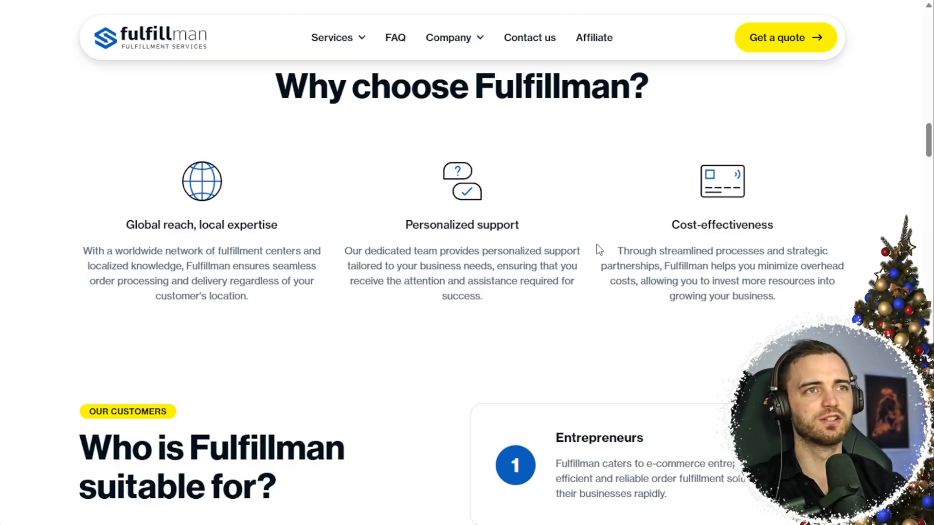
{"action": "scroll", "scroll_direction": "up", "scroll_amount": 3}
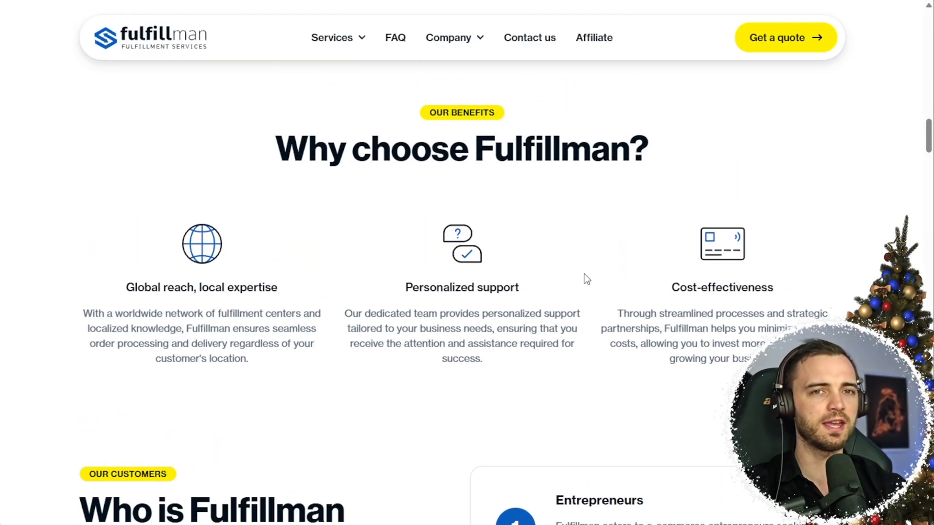
{"action": "scroll", "scroll_direction": "down", "scroll_amount": 3}
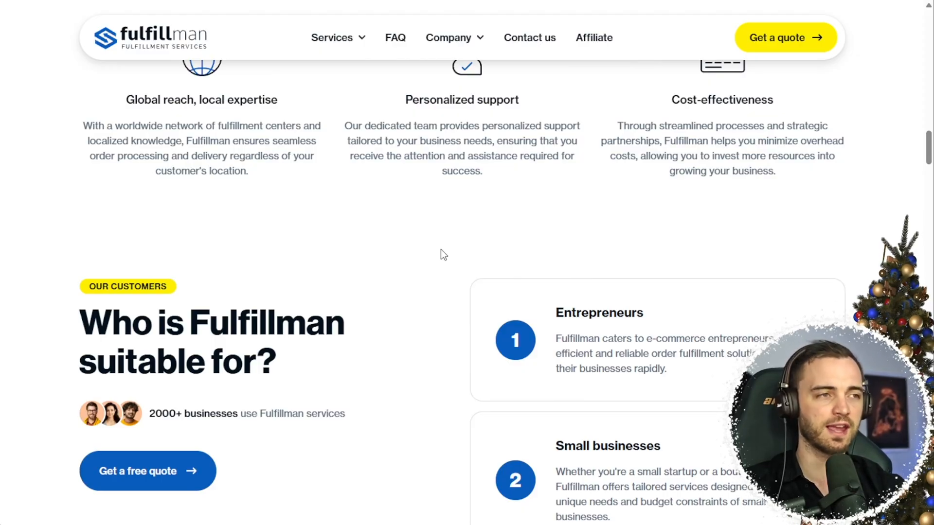
{"action": "scroll", "scroll_direction": "down", "scroll_amount": 3}
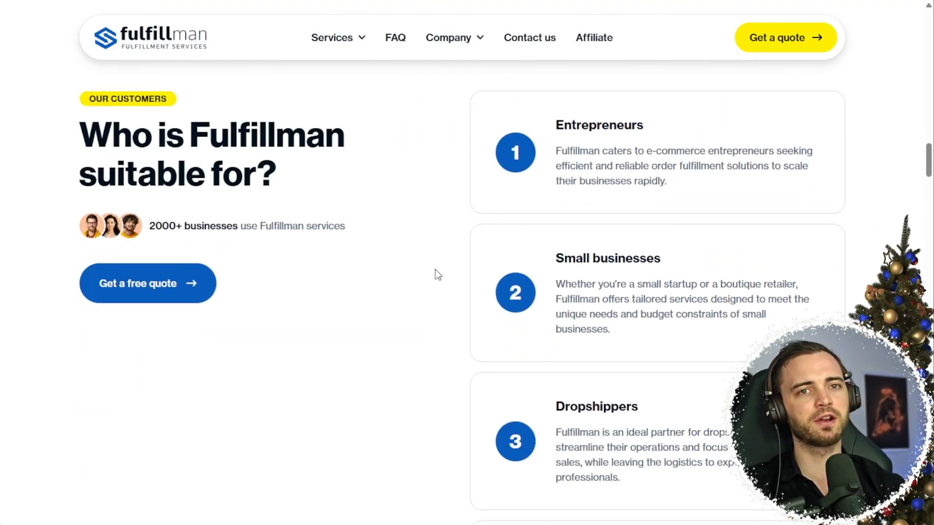
{"action": "scroll", "scroll_direction": "up", "scroll_amount": 3}
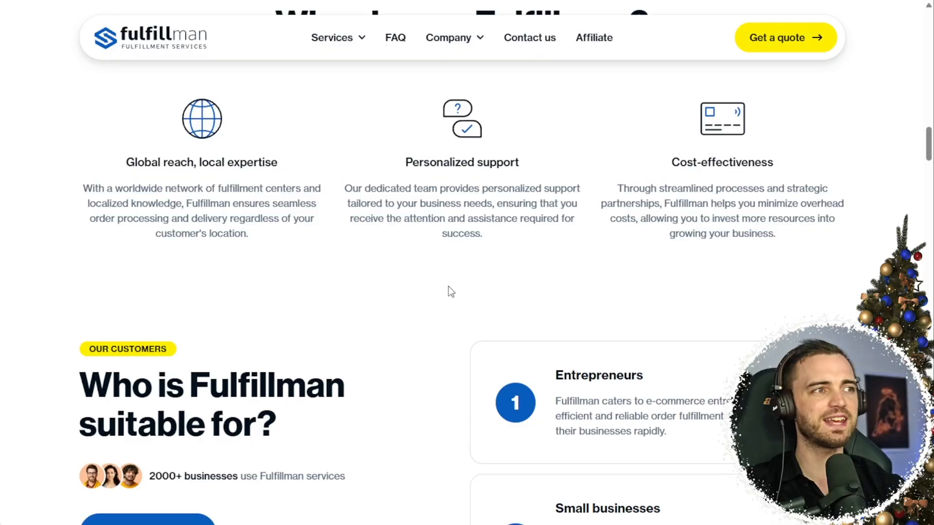
{"action": "scroll", "scroll_direction": "up", "scroll_amount": 3}
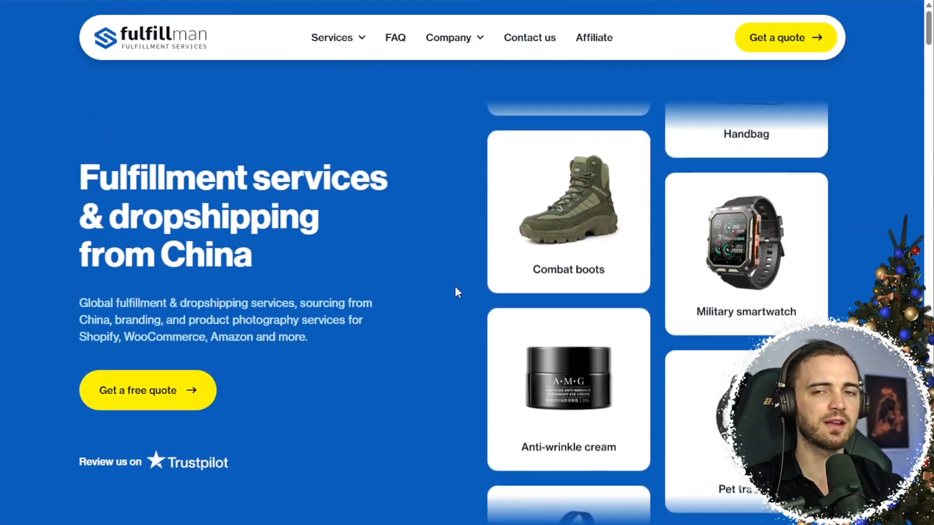